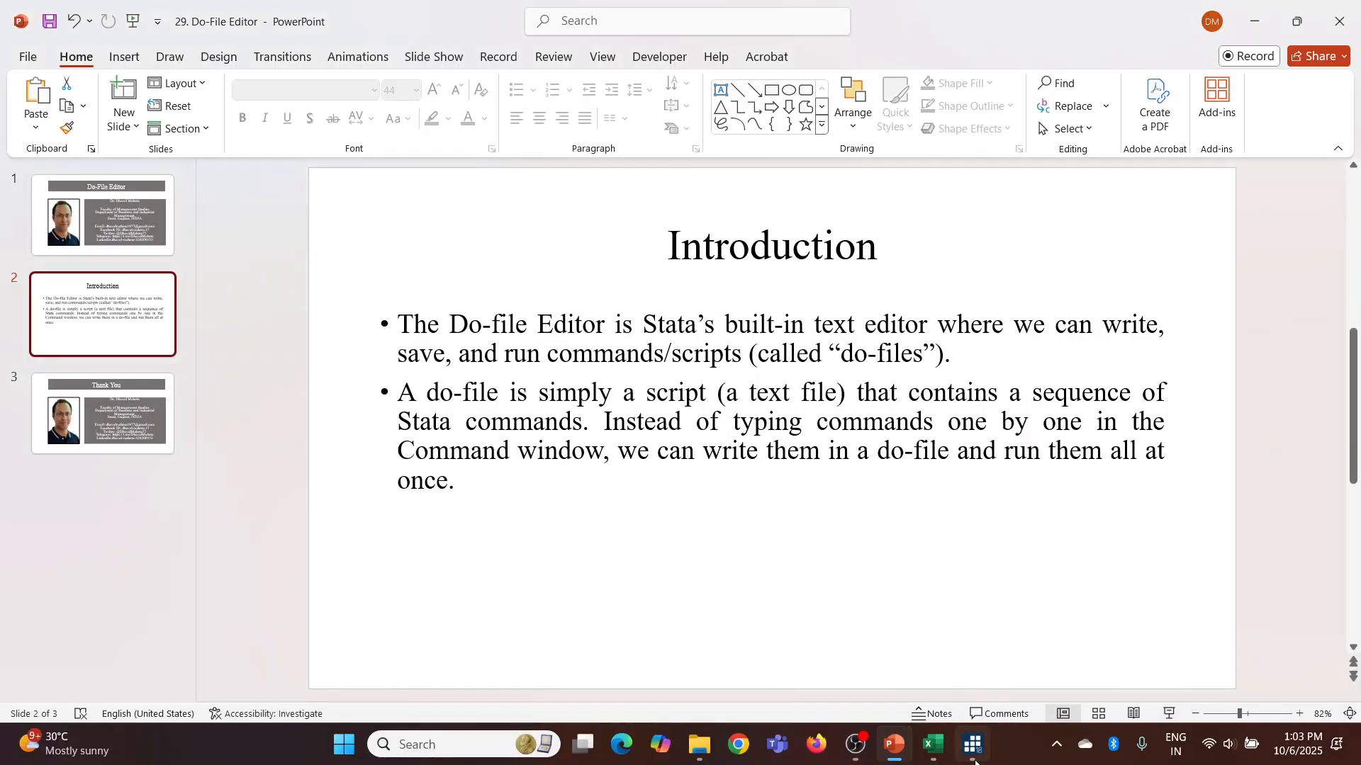
Switch from the PowerPoint Introduction slide to the Stata session via the taskbar.
click(971, 744)
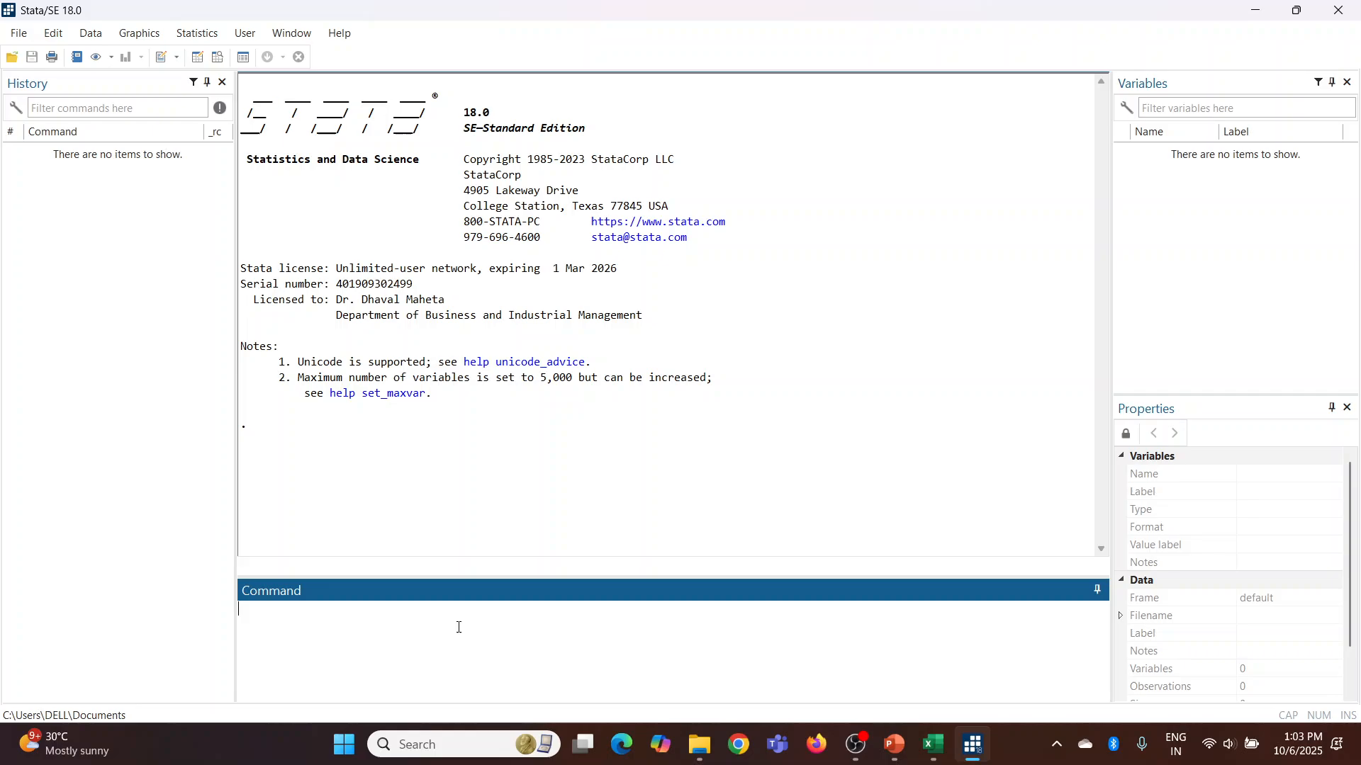
Load the 1978 automobile dataset with 'sysuse auto, clear'.
text(sysuse)
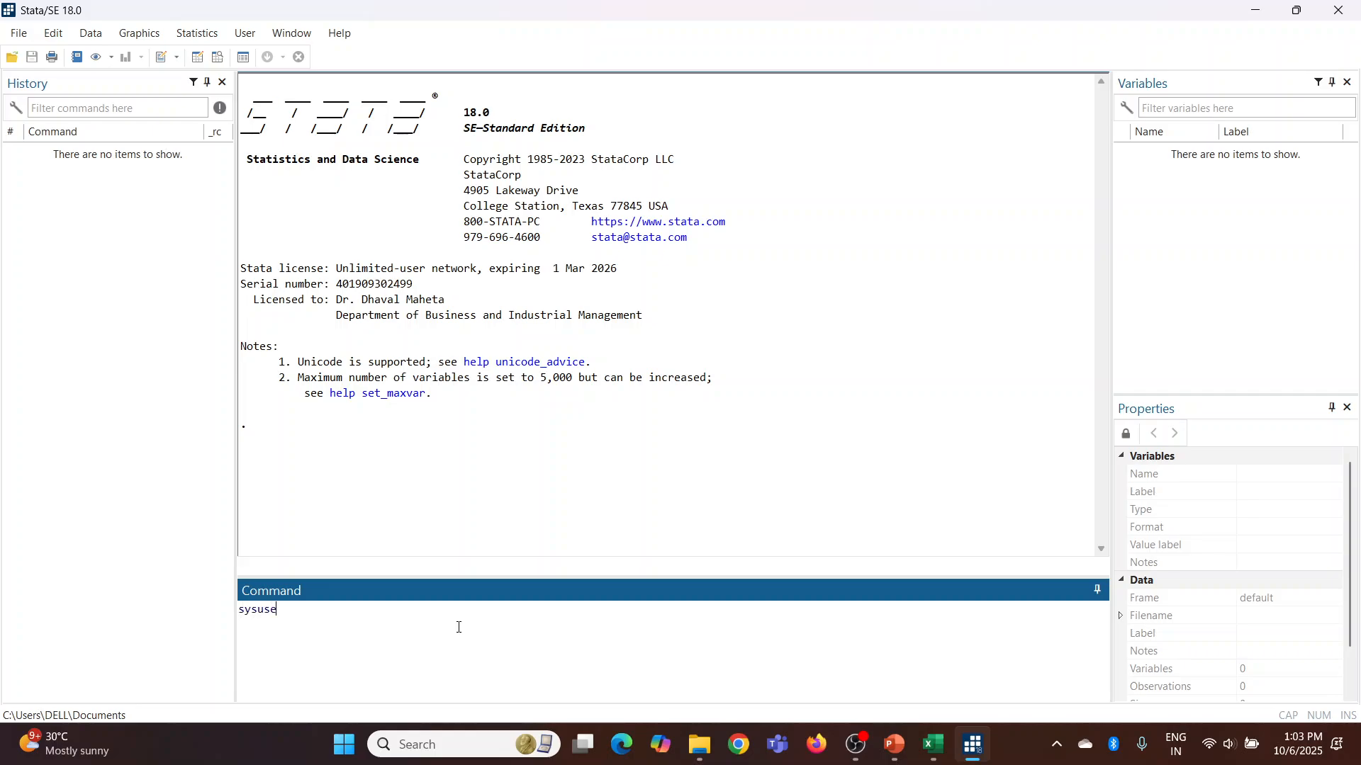
text(auto, c)
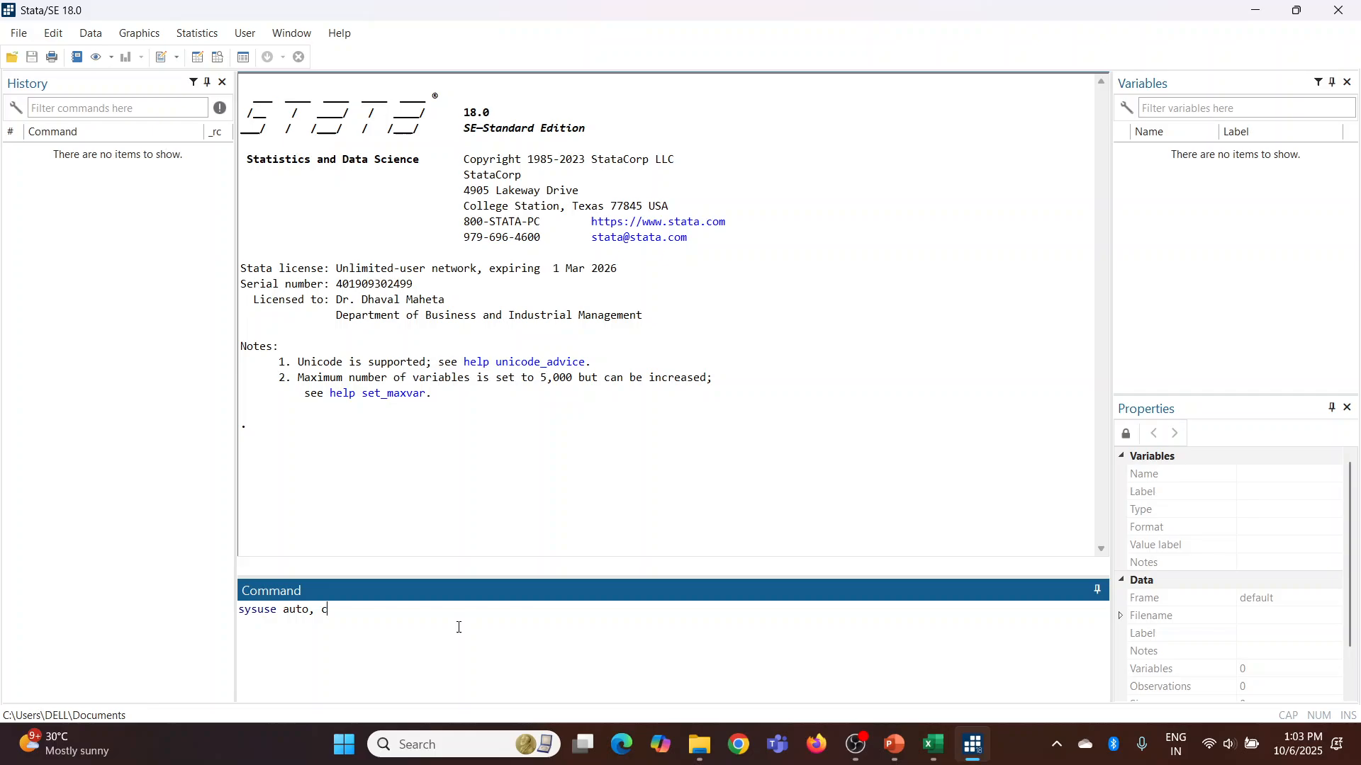
key(Return)
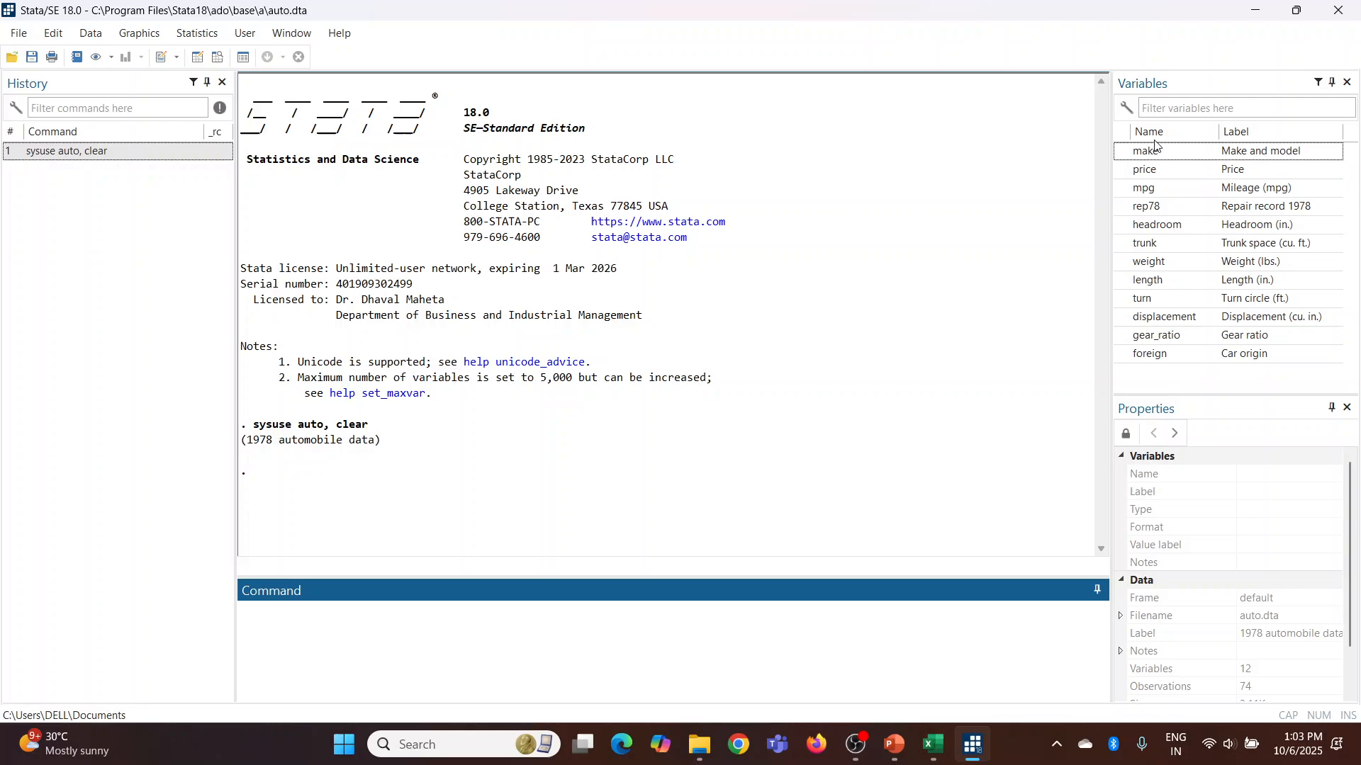
Get summary statistics for price (74 observations, mean 6165.257) with 'summarize price'.
click(404, 616)
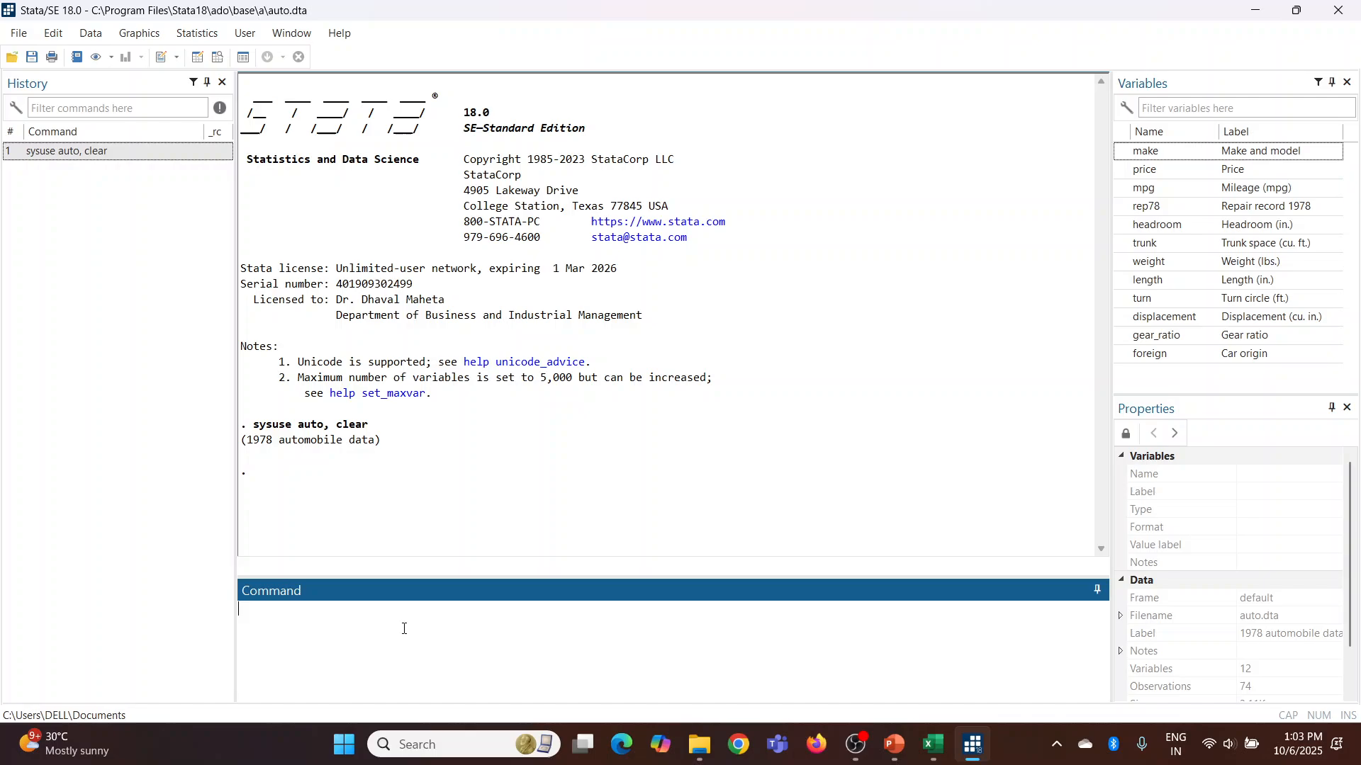
text(summar)
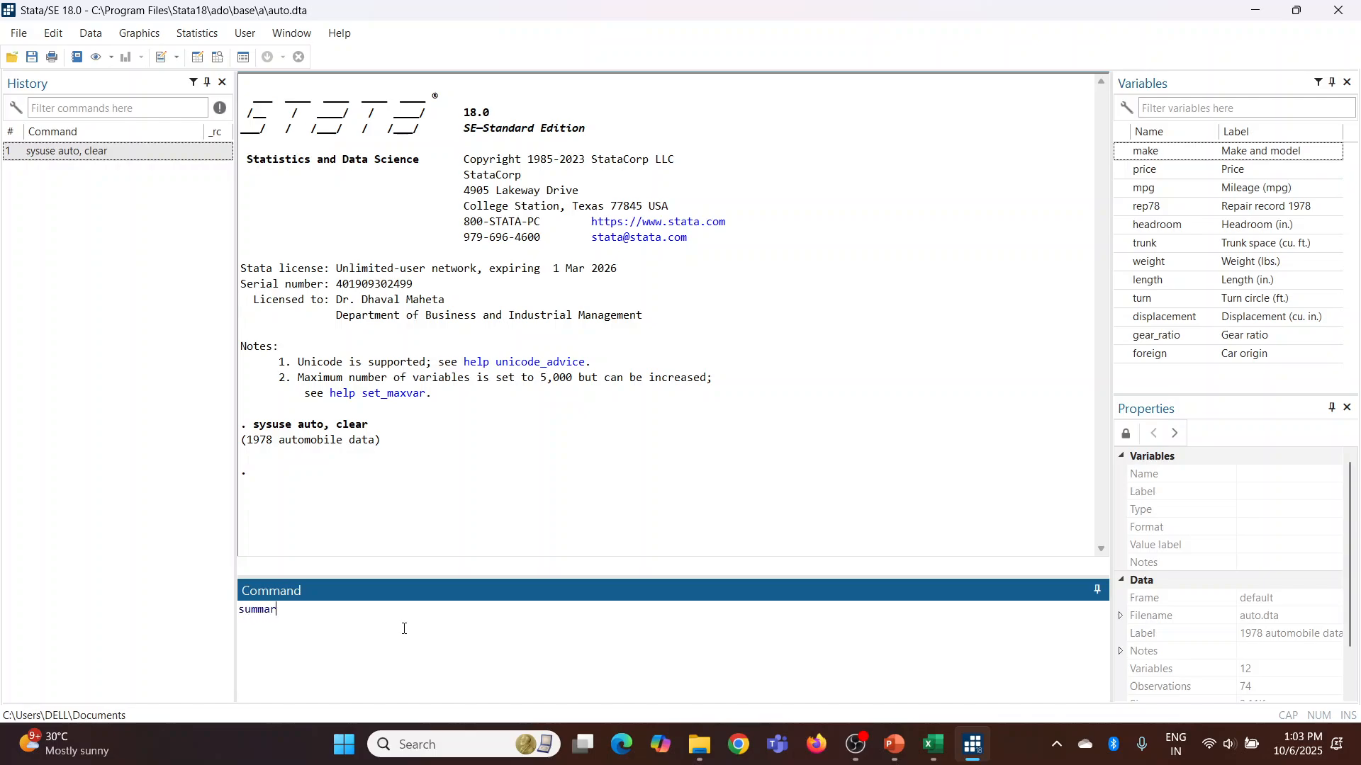
text(ize proce)
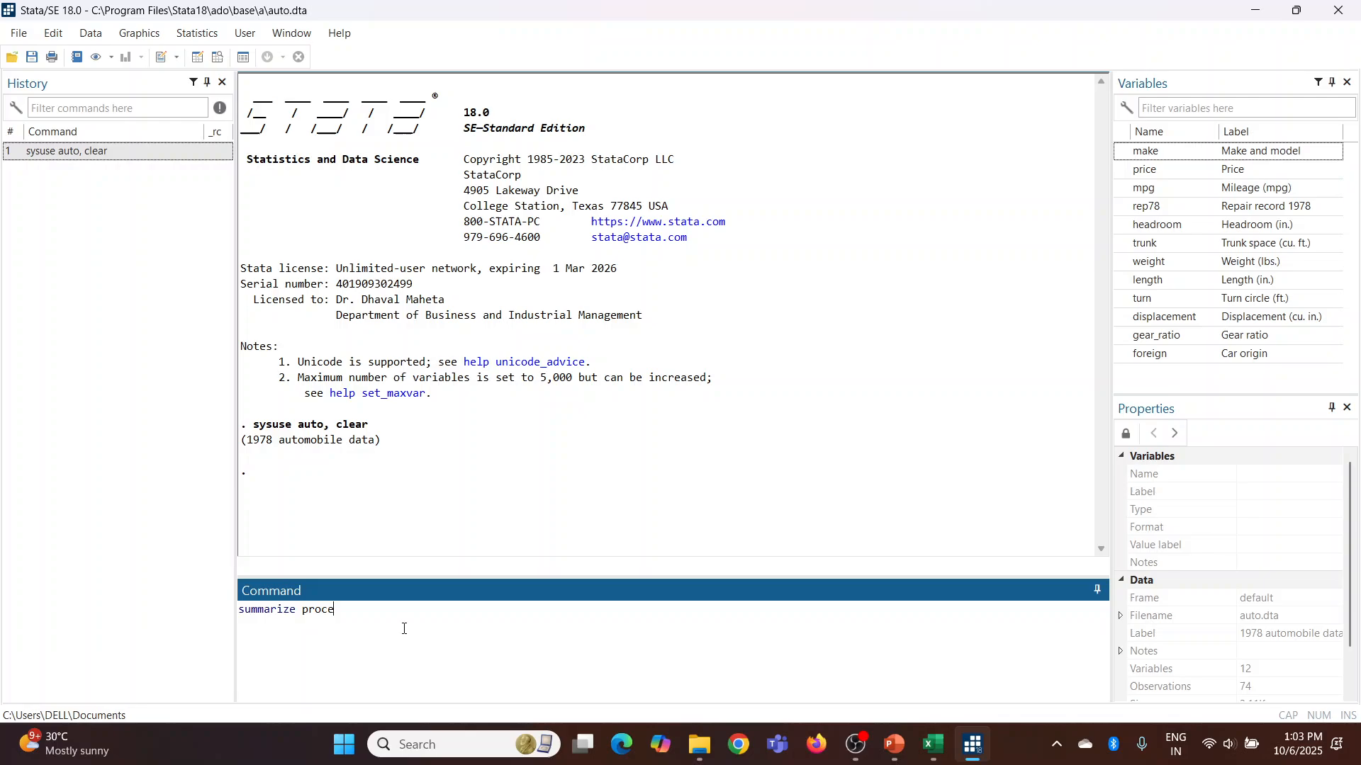
text(price)
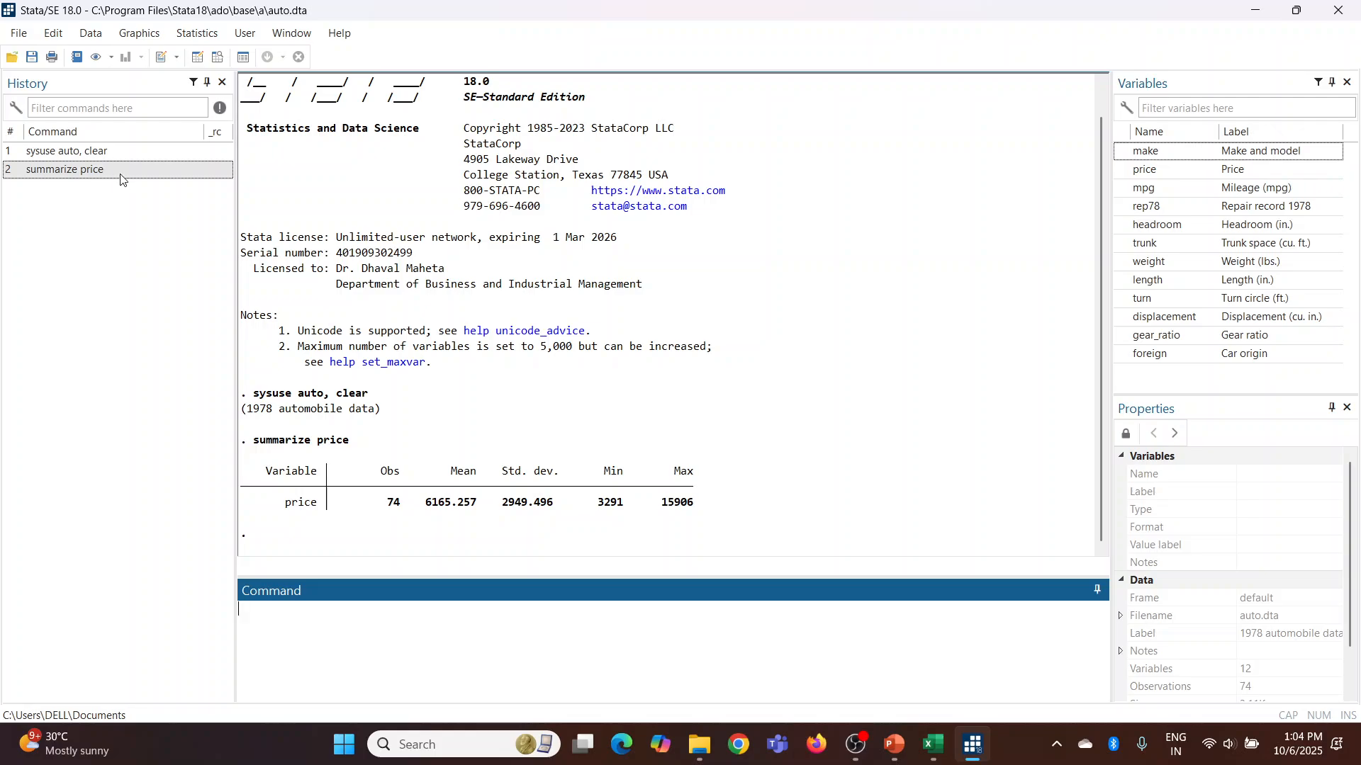
click(196, 32)
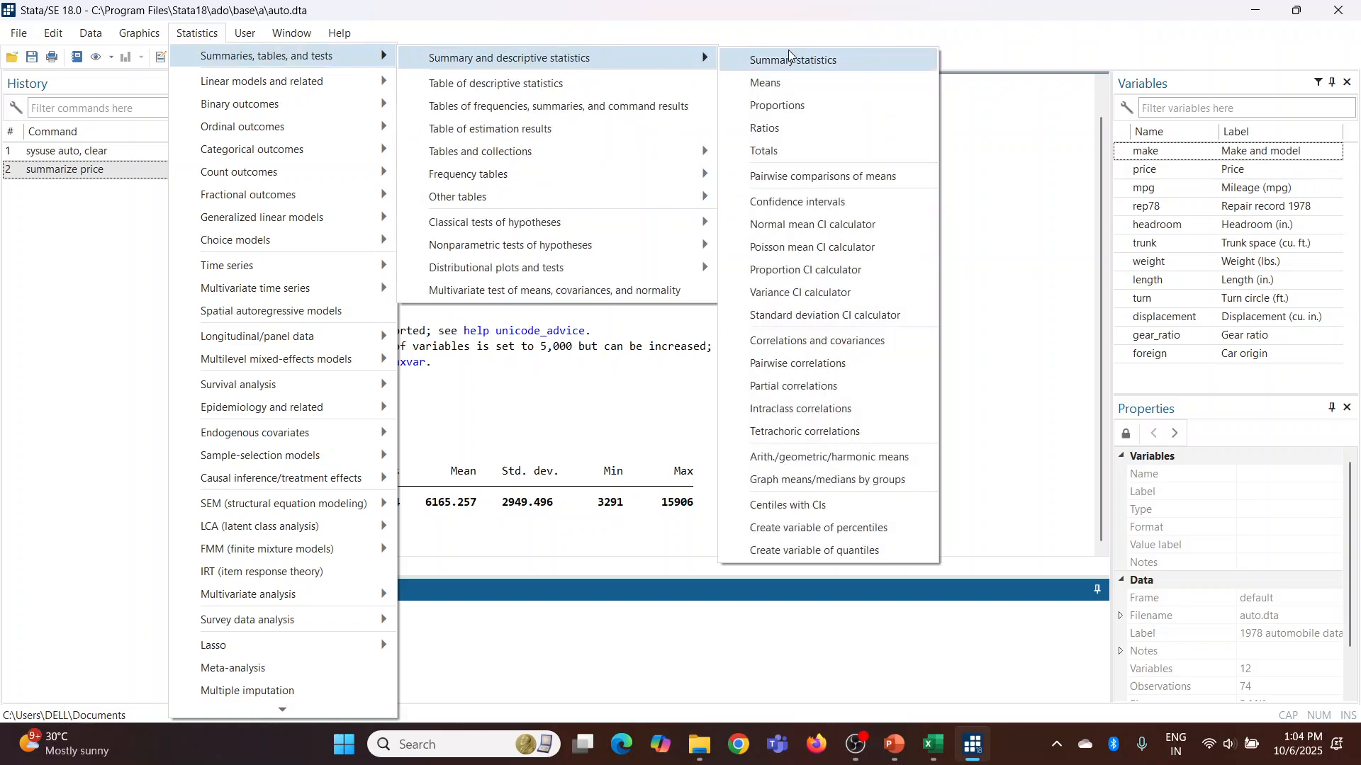
Start the Summary statistics dialog and choose mpg, headroom and trunk as variables.
click(790, 59)
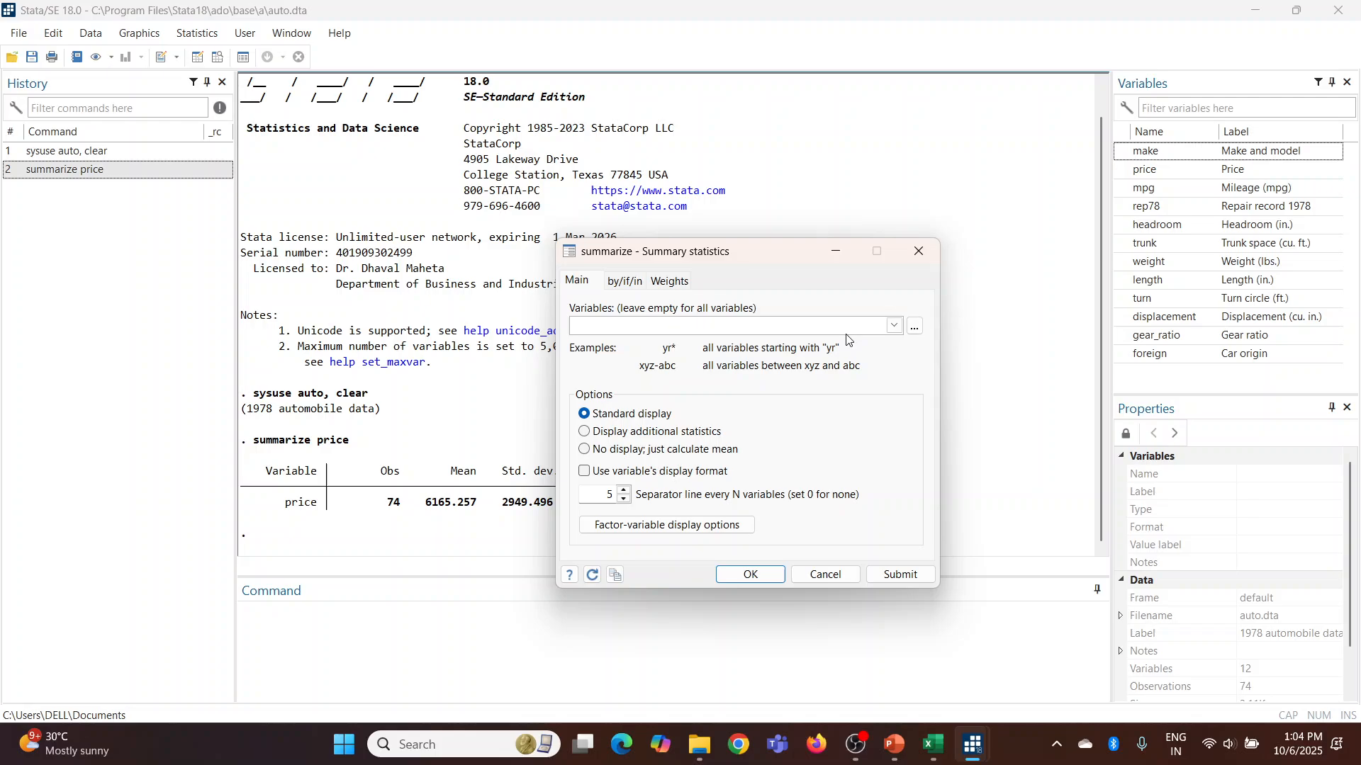
click(893, 325)
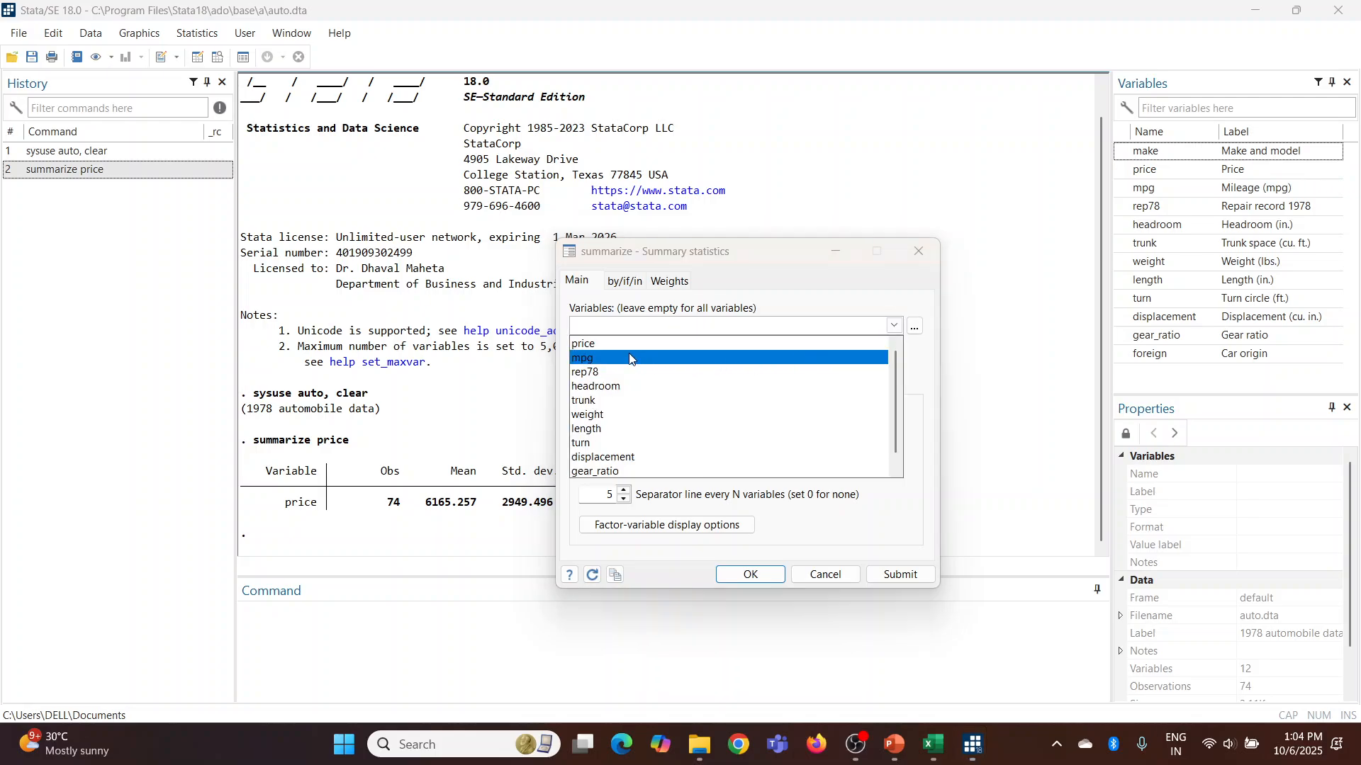
click(596, 386)
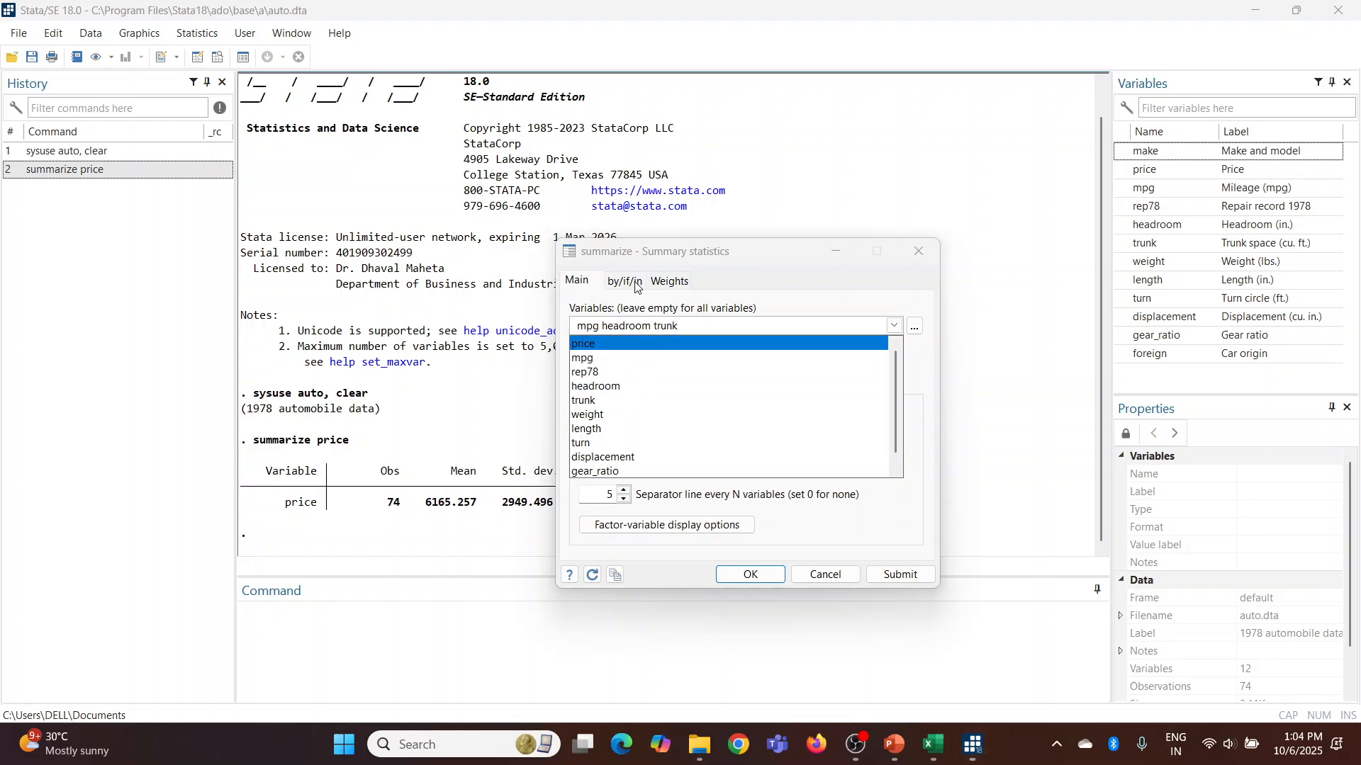
Group the summary by foreign, producing results for 52 domestic and 22 foreign cars.
click(623, 281)
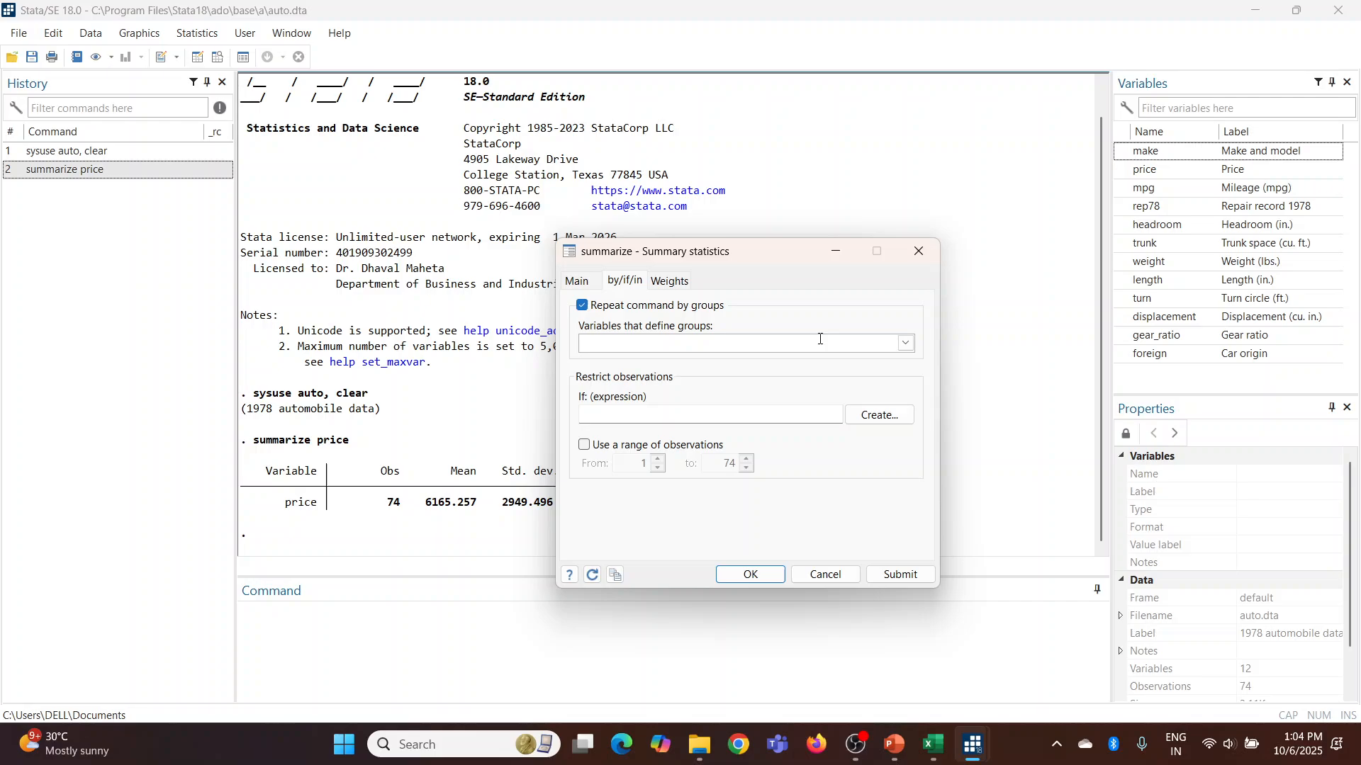
click(903, 341)
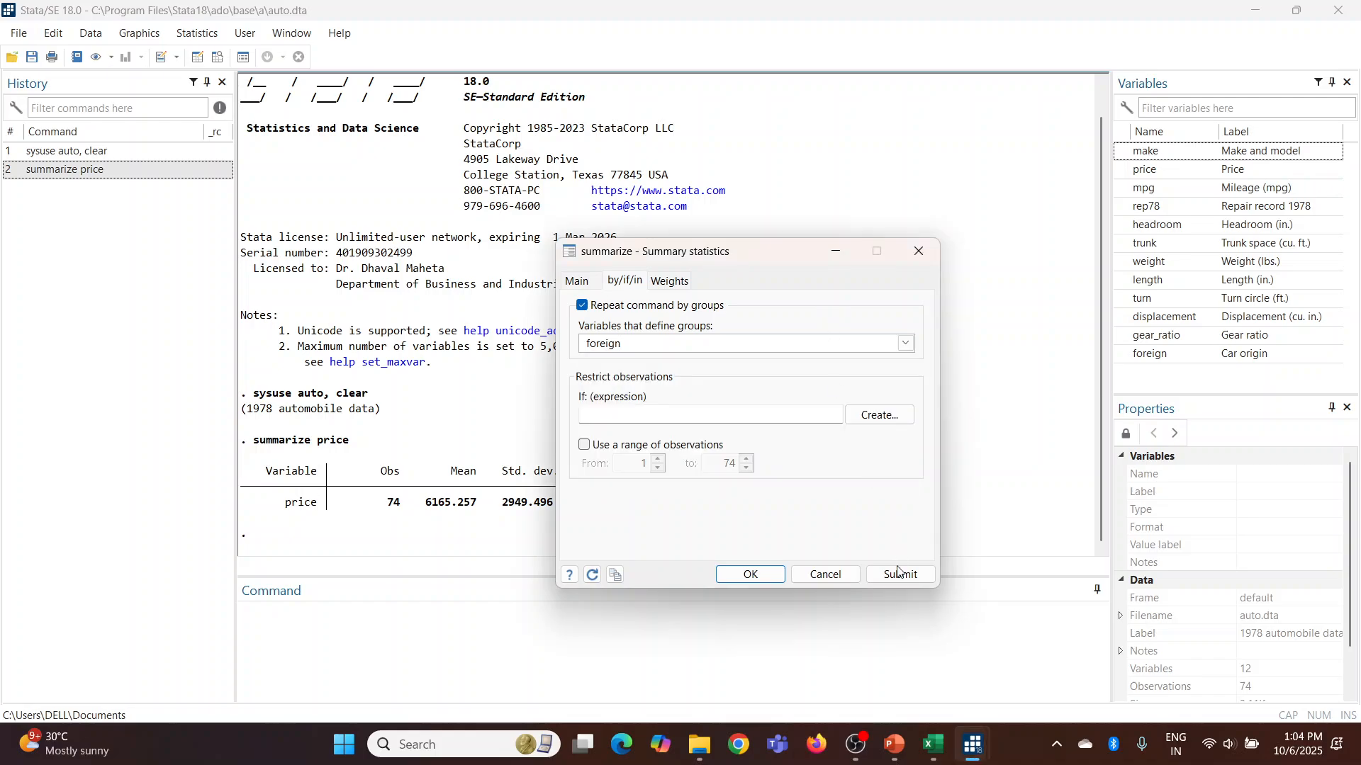
click(900, 573)
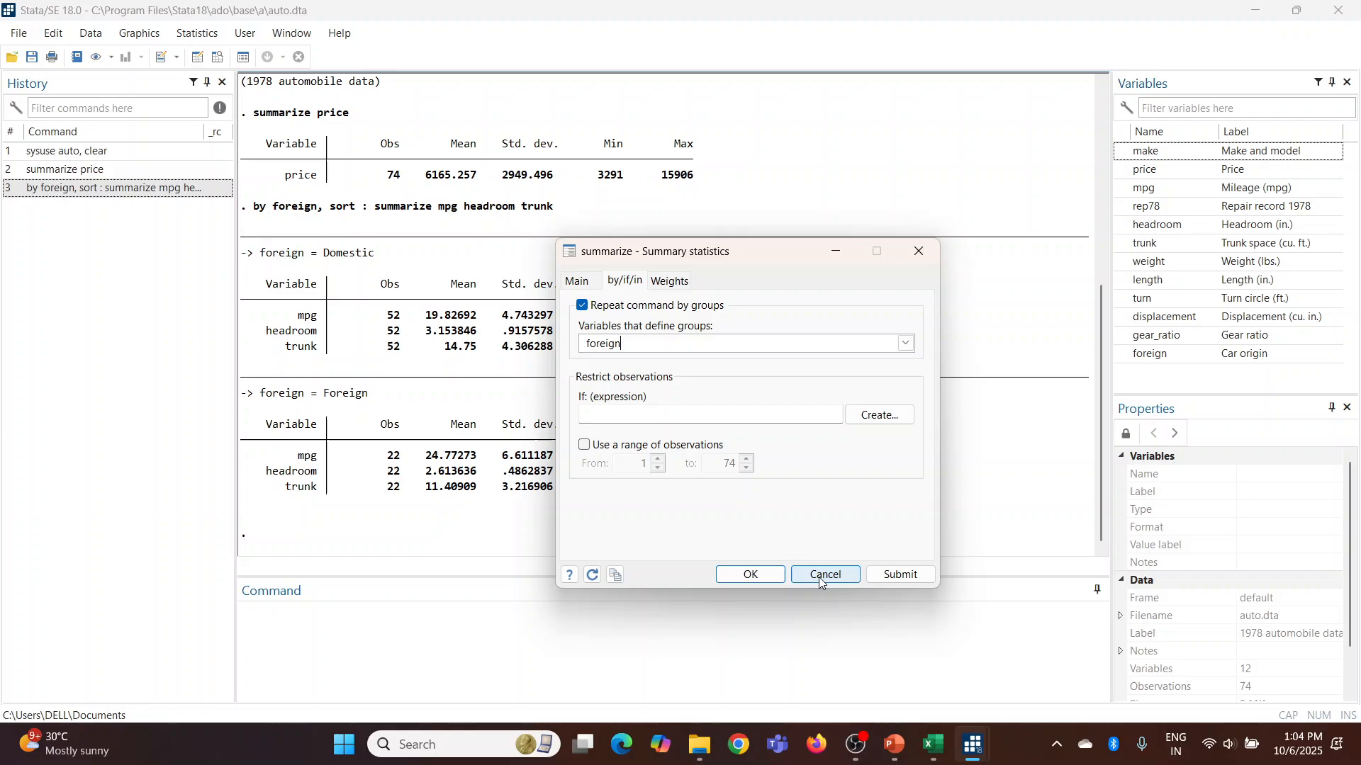
click(822, 574)
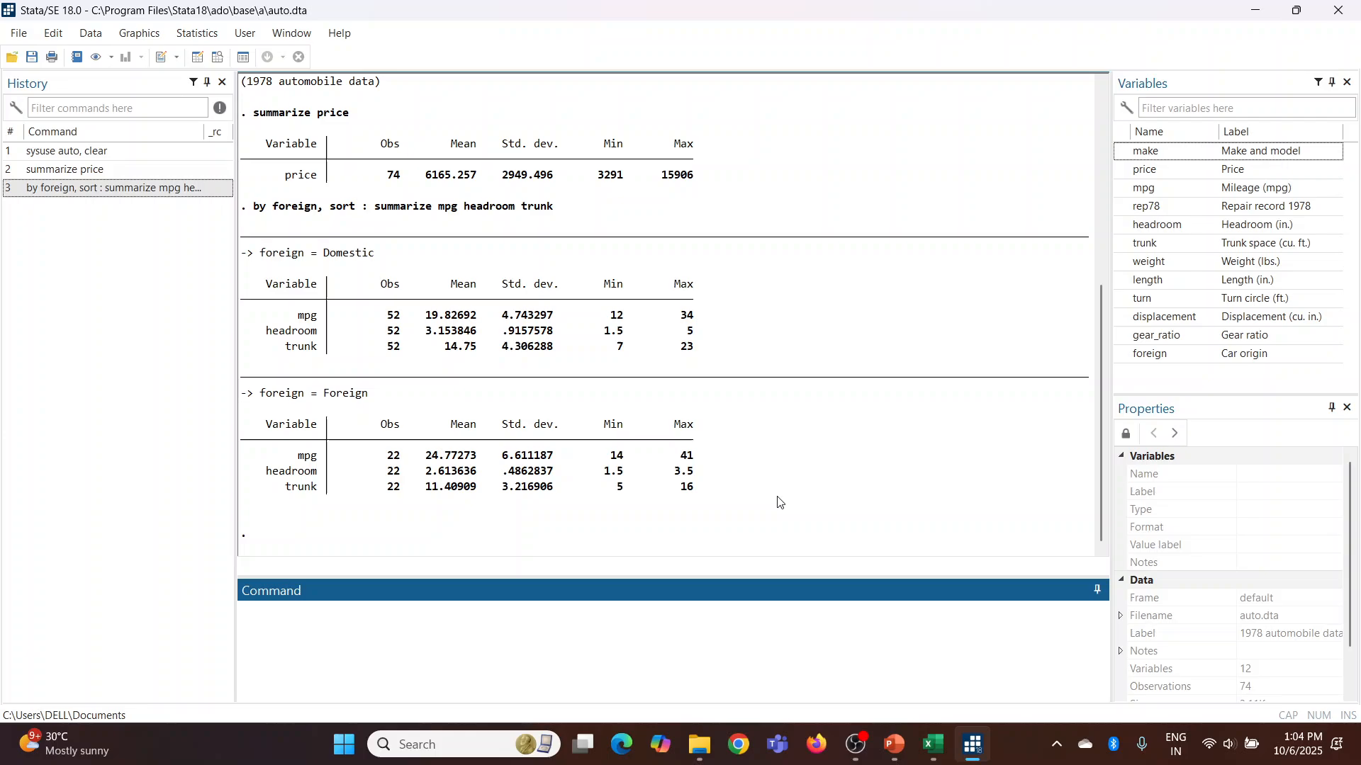
click(196, 32)
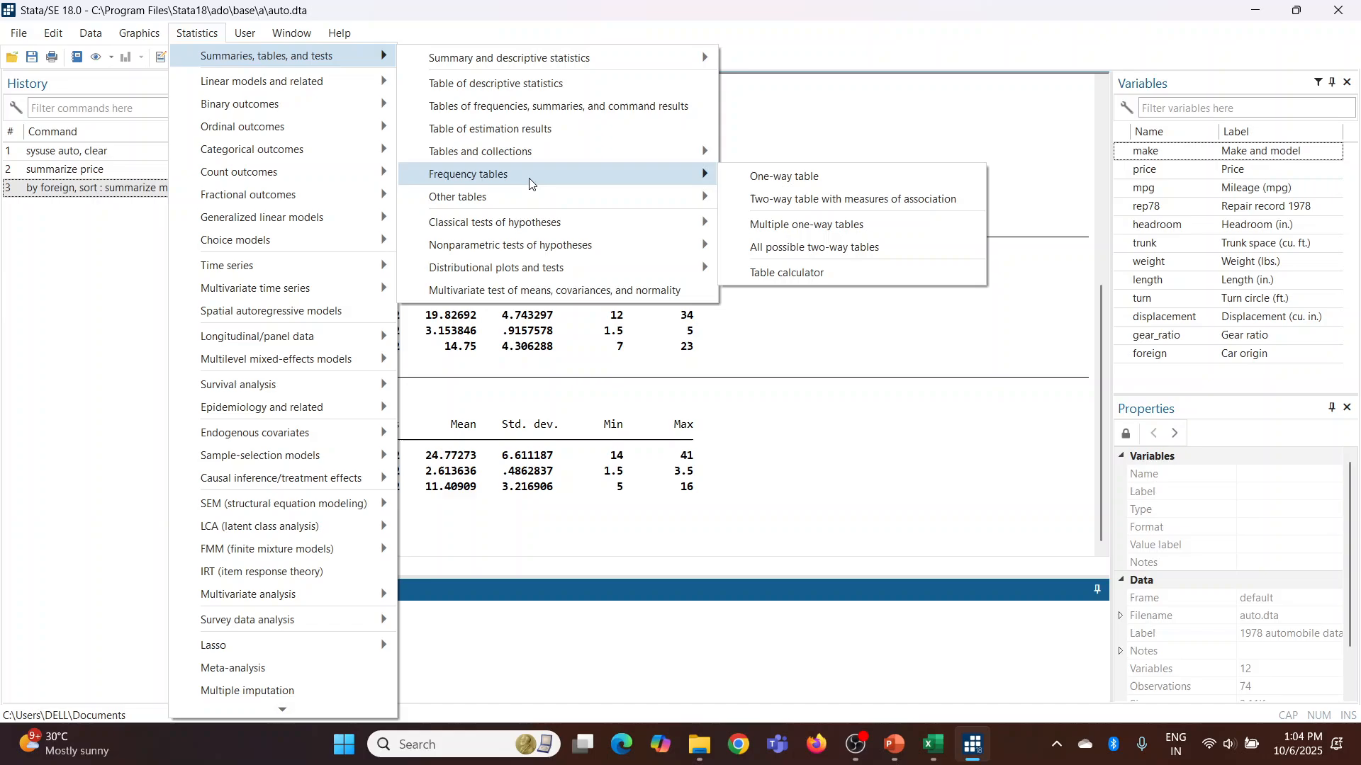
mouse_move(852, 198)
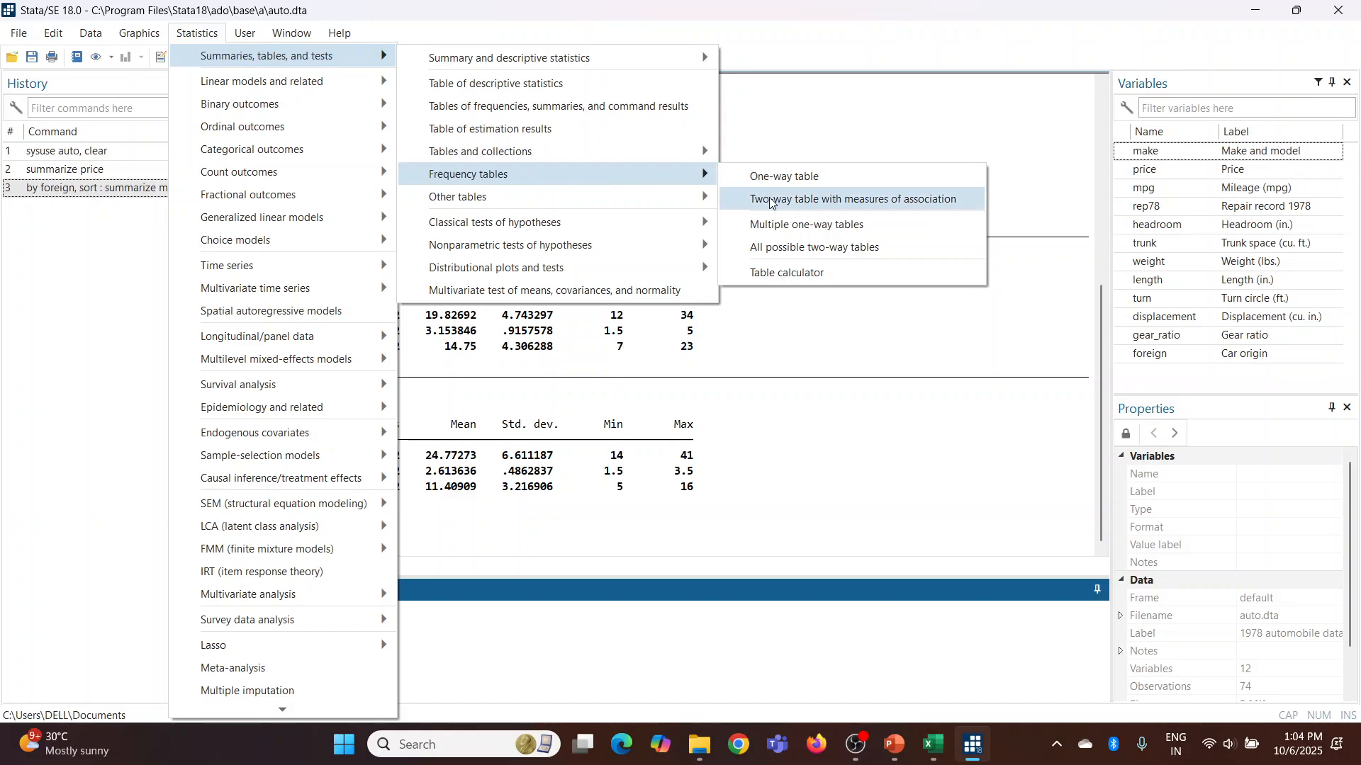
mouse_move(782, 175)
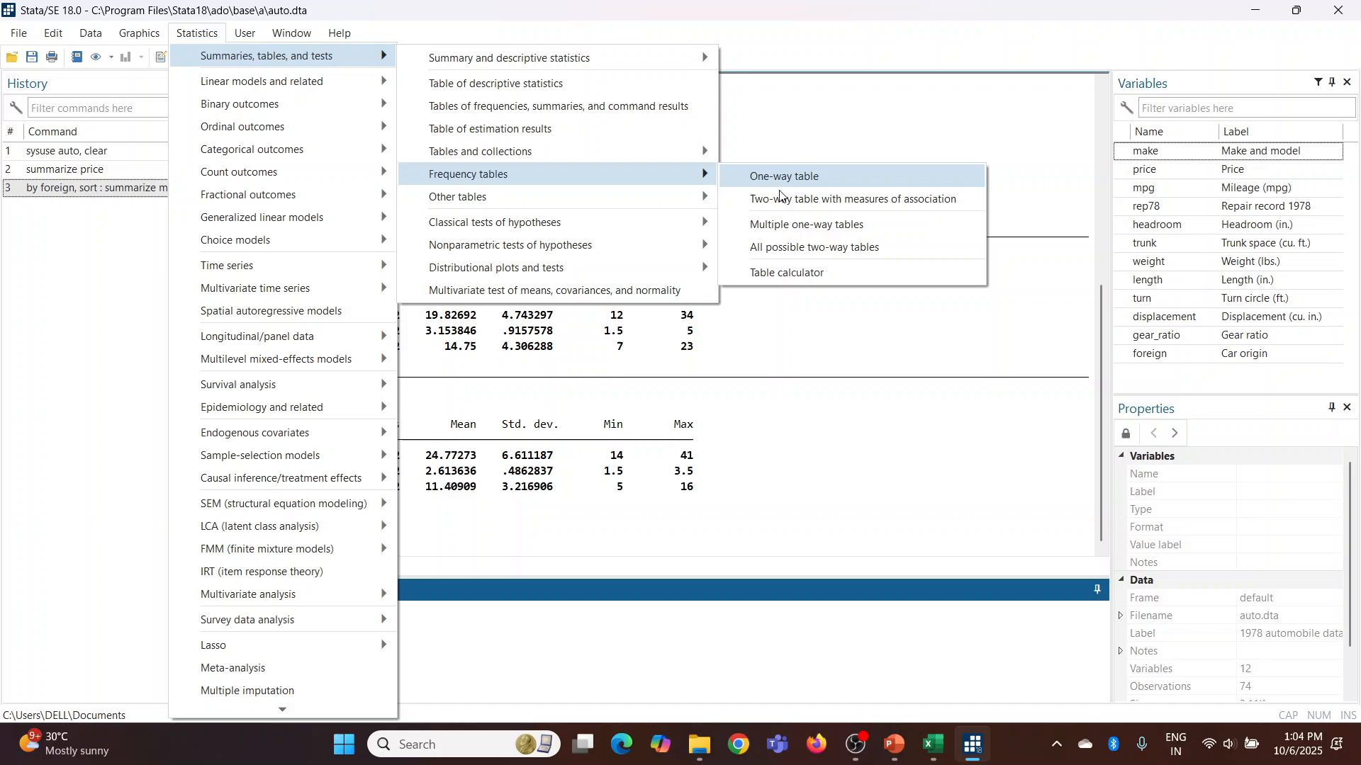
Tabulate repair record 1978 (rep78) by car origin (foreign) in a two-way frequency table.
click(854, 198)
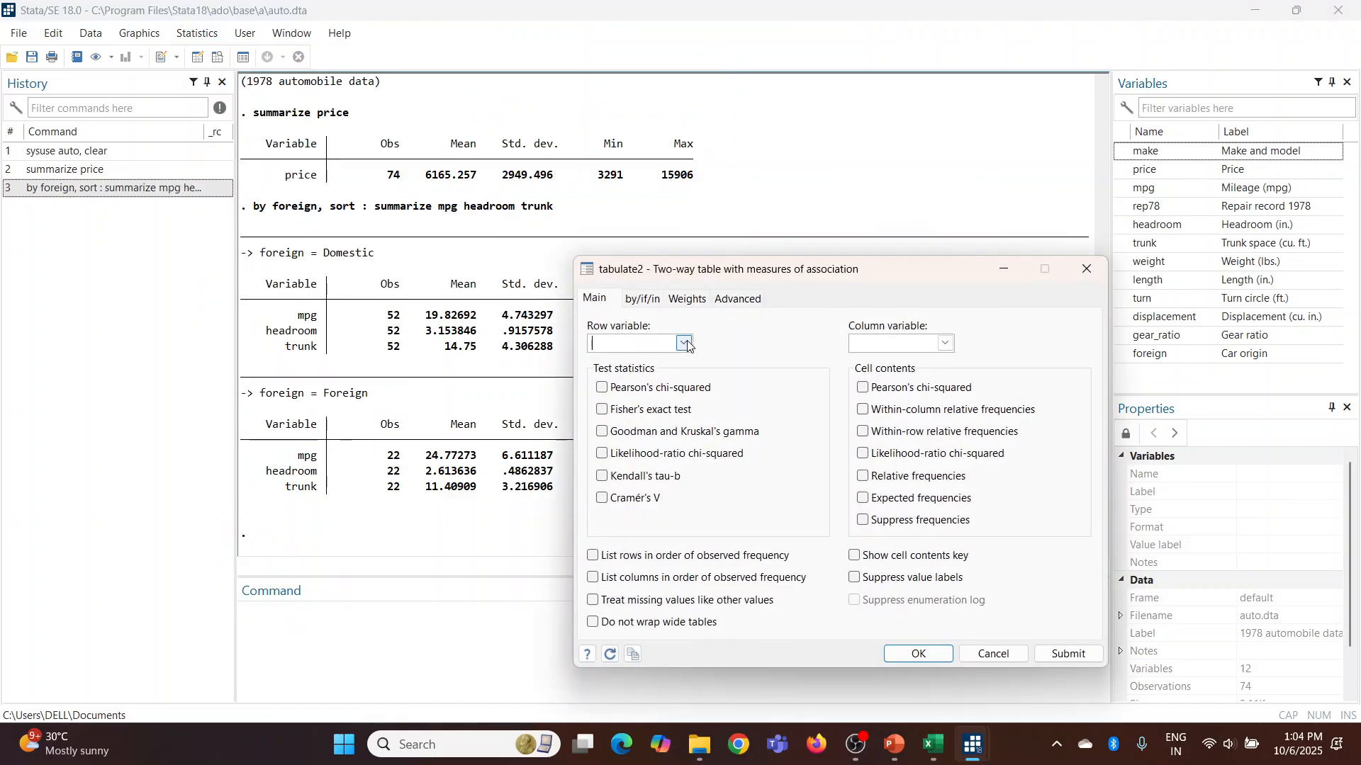
click(683, 341)
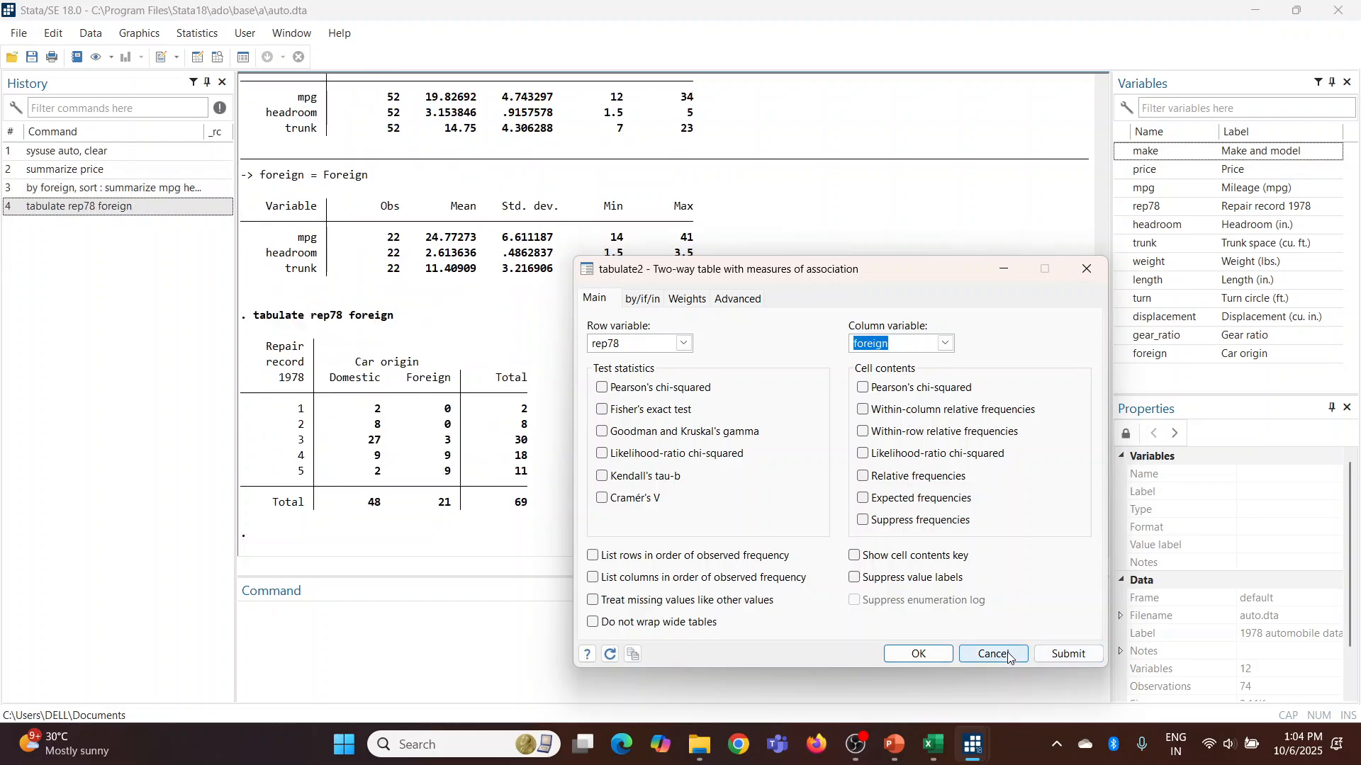
click(992, 653)
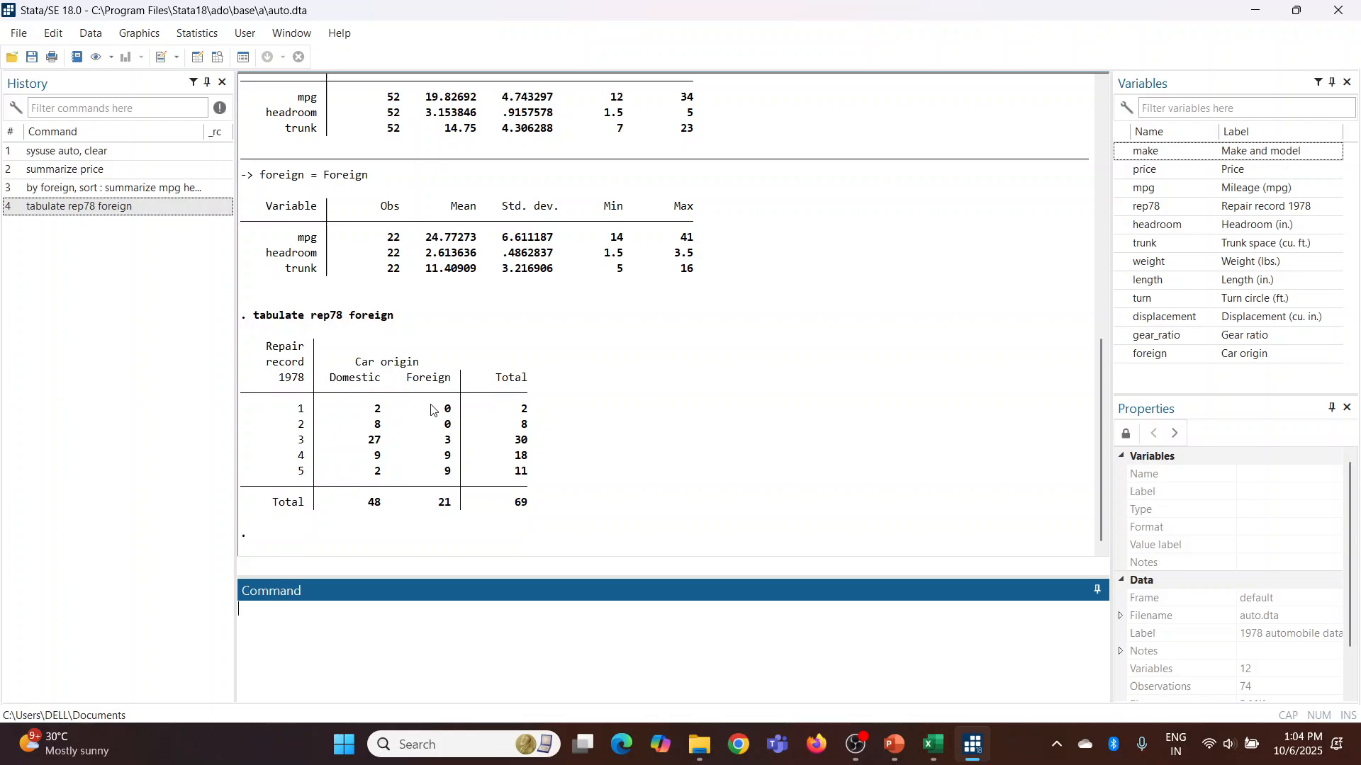
mouse_move(115, 224)
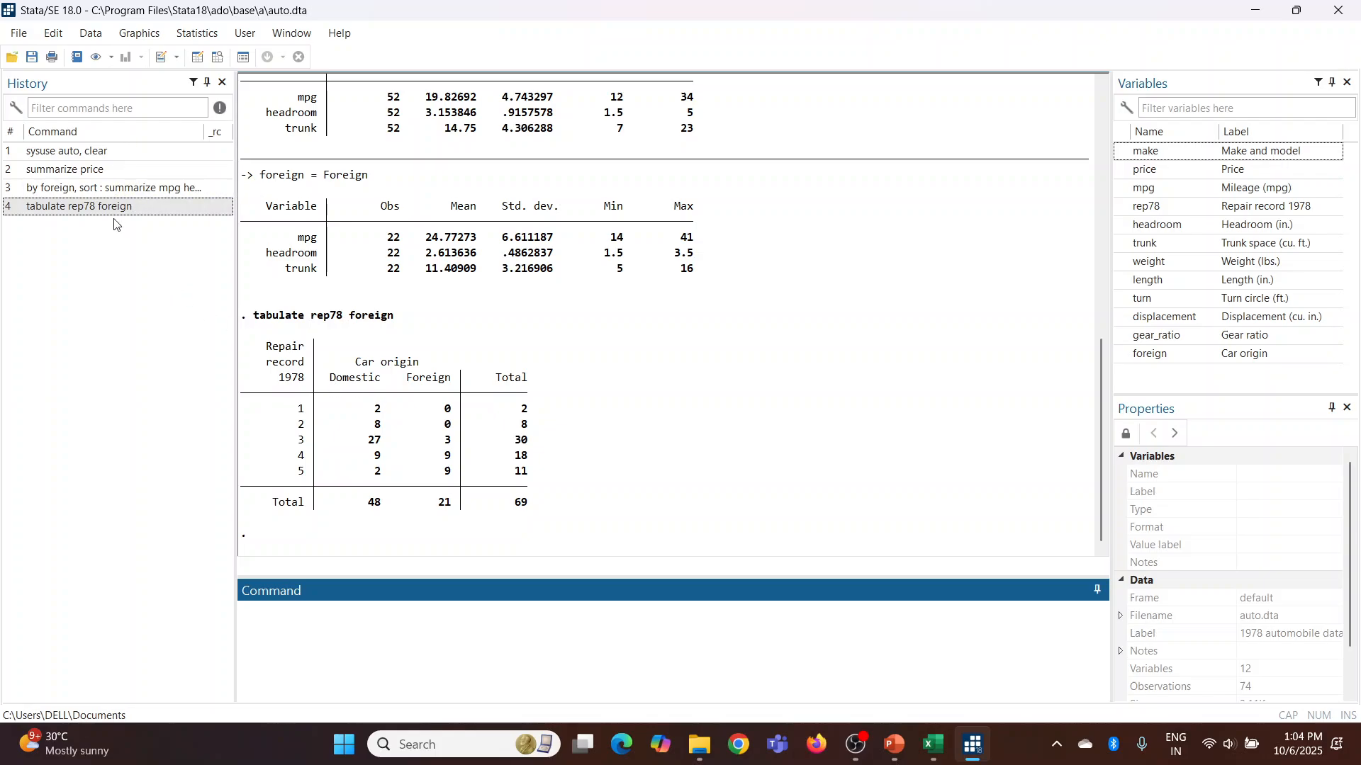
Send the four session-history commands into a new Do-file Editor window.
click(64, 169)
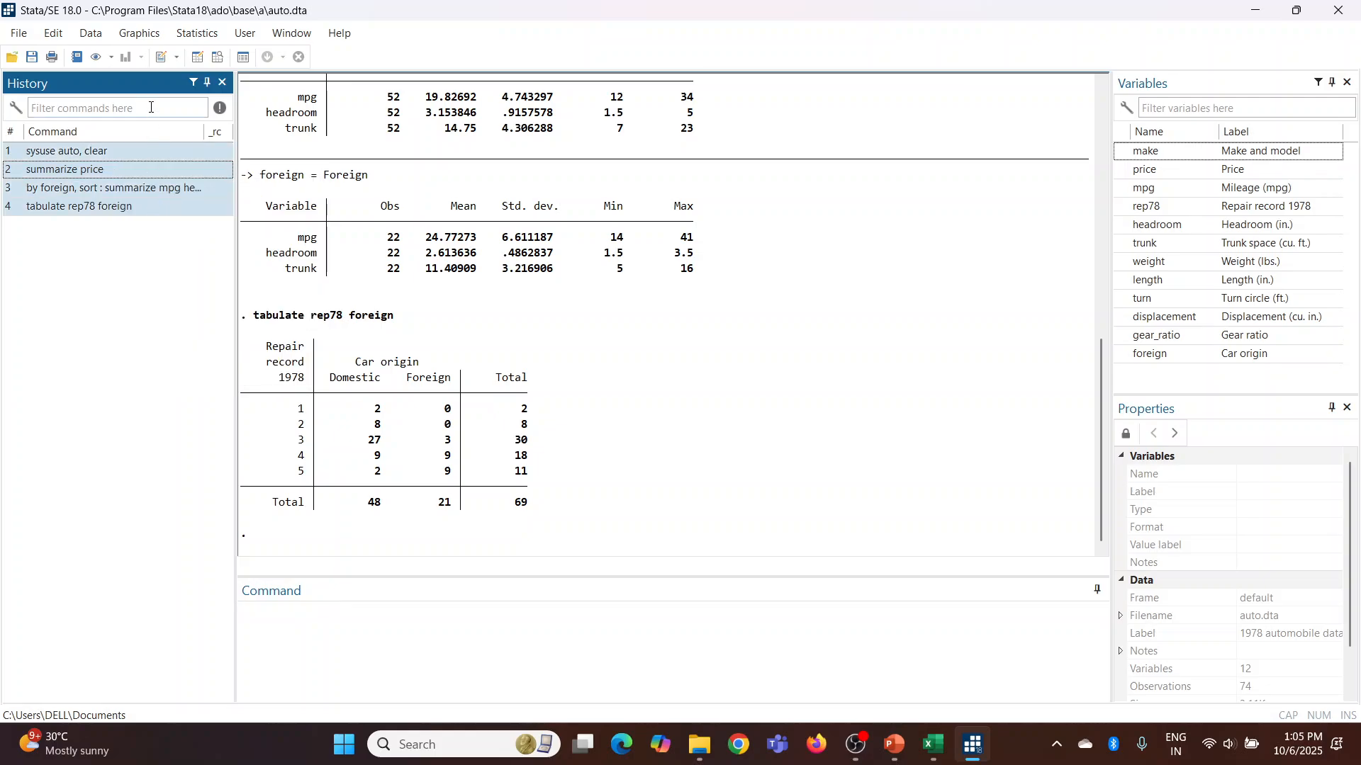
mouse_move(169, 56)
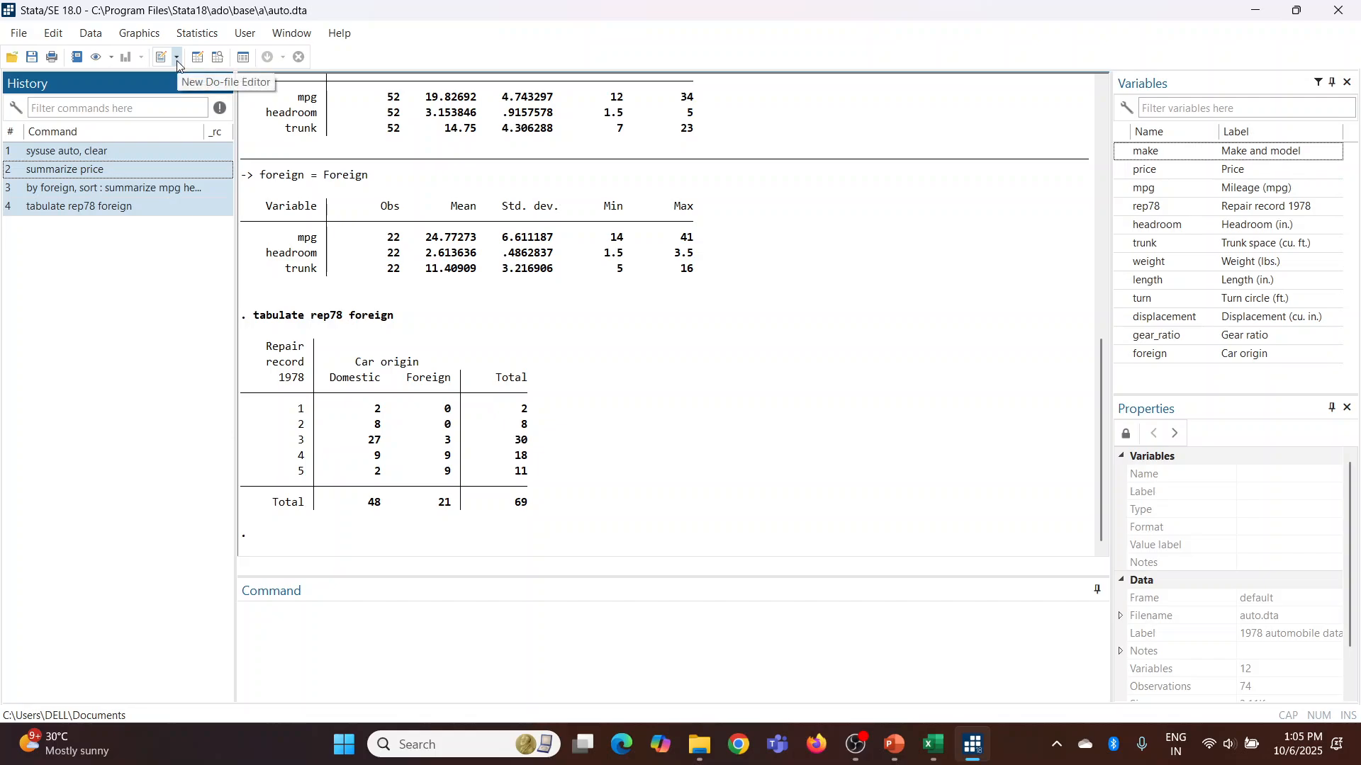
click(160, 57)
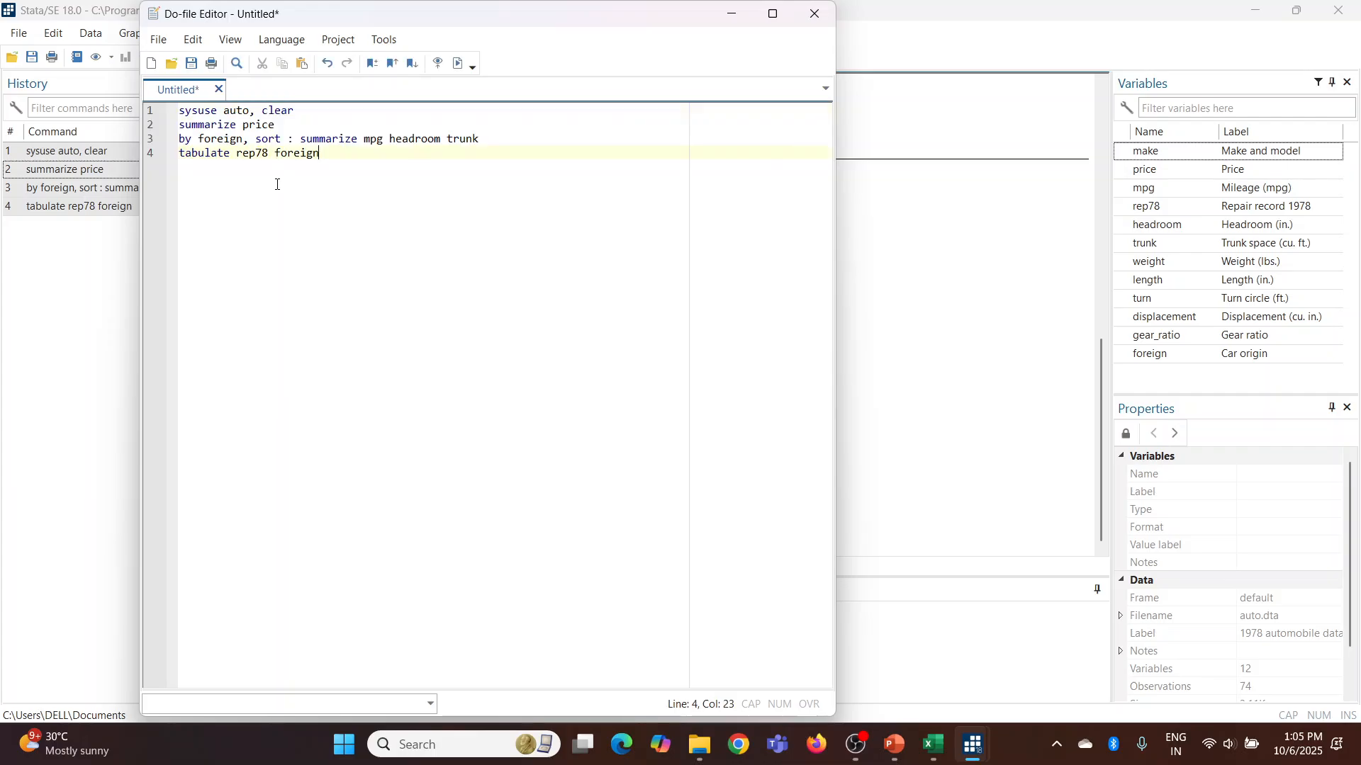
click(157, 40)
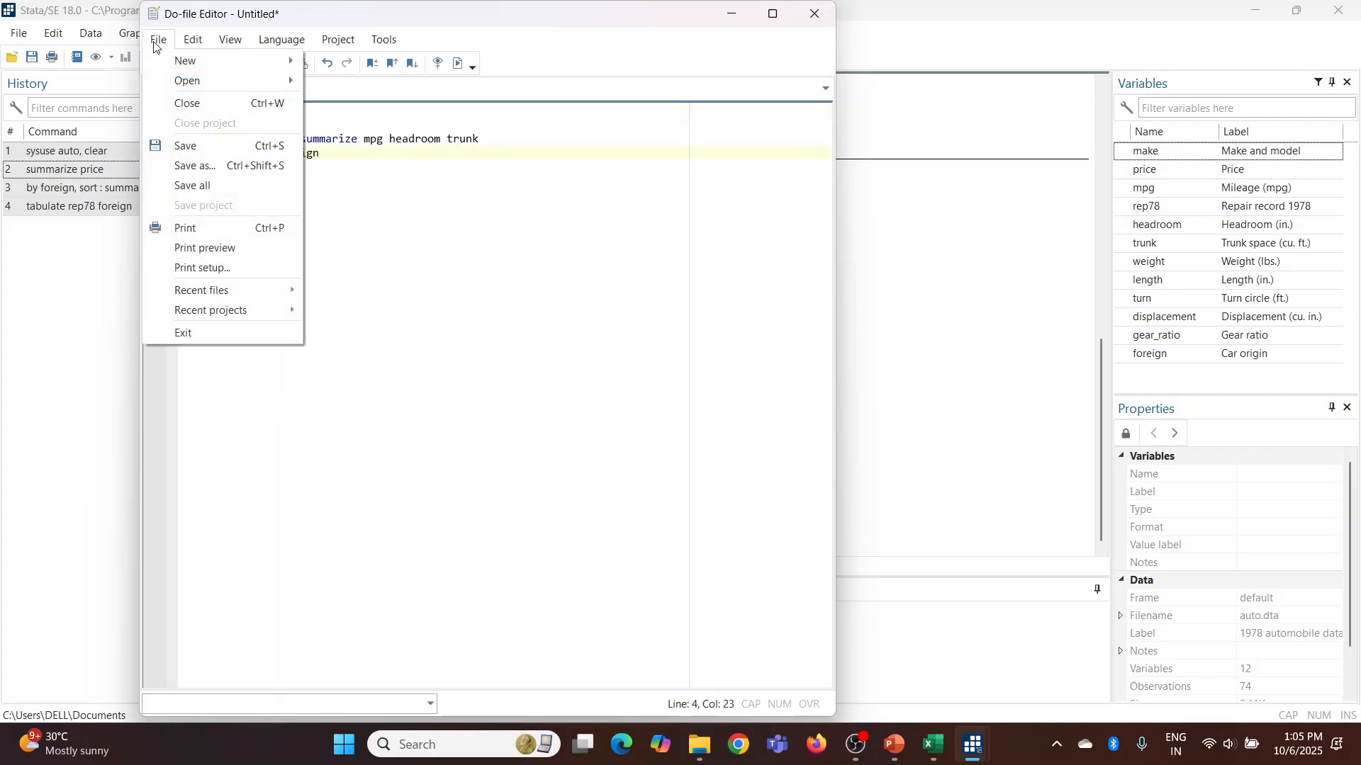
Save the four-command do-file under the name auto.
click(184, 145)
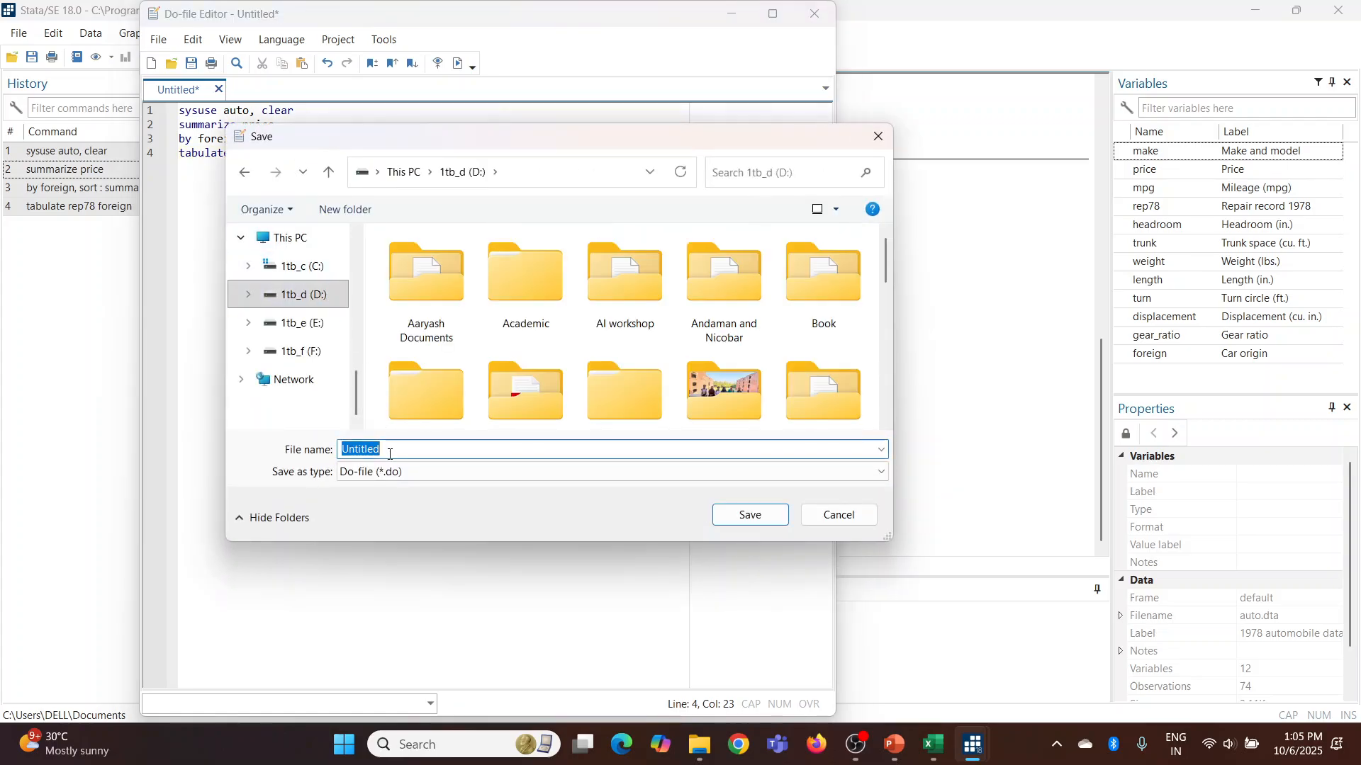
text(a)
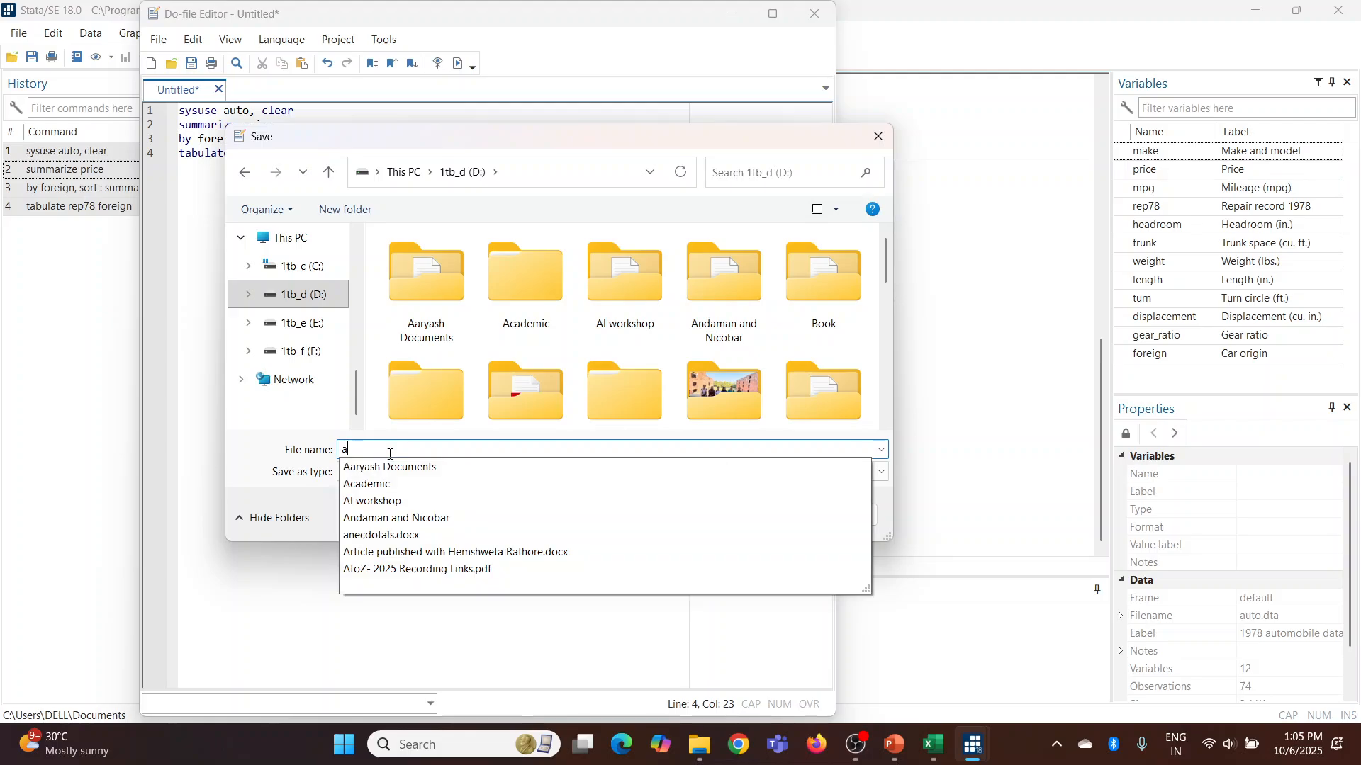
text(uto)
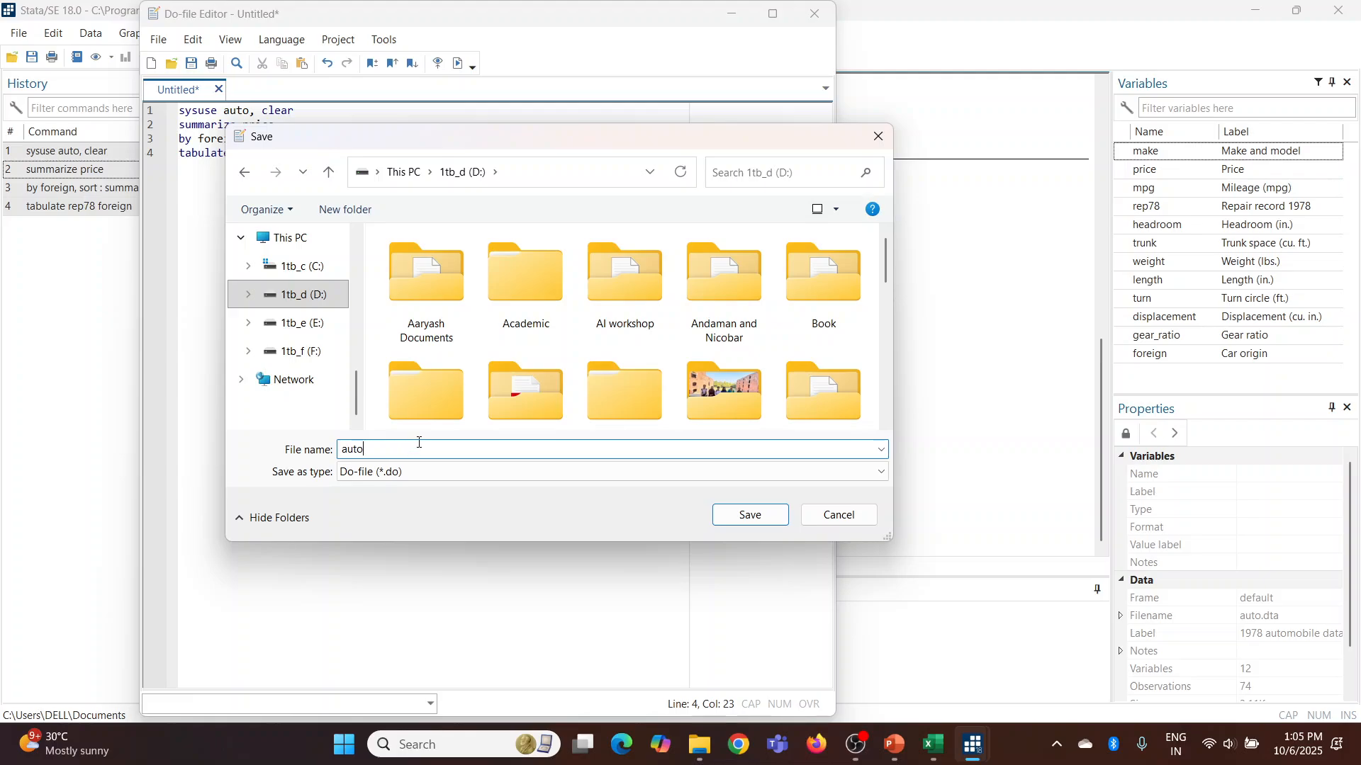
mouse_move(748, 515)
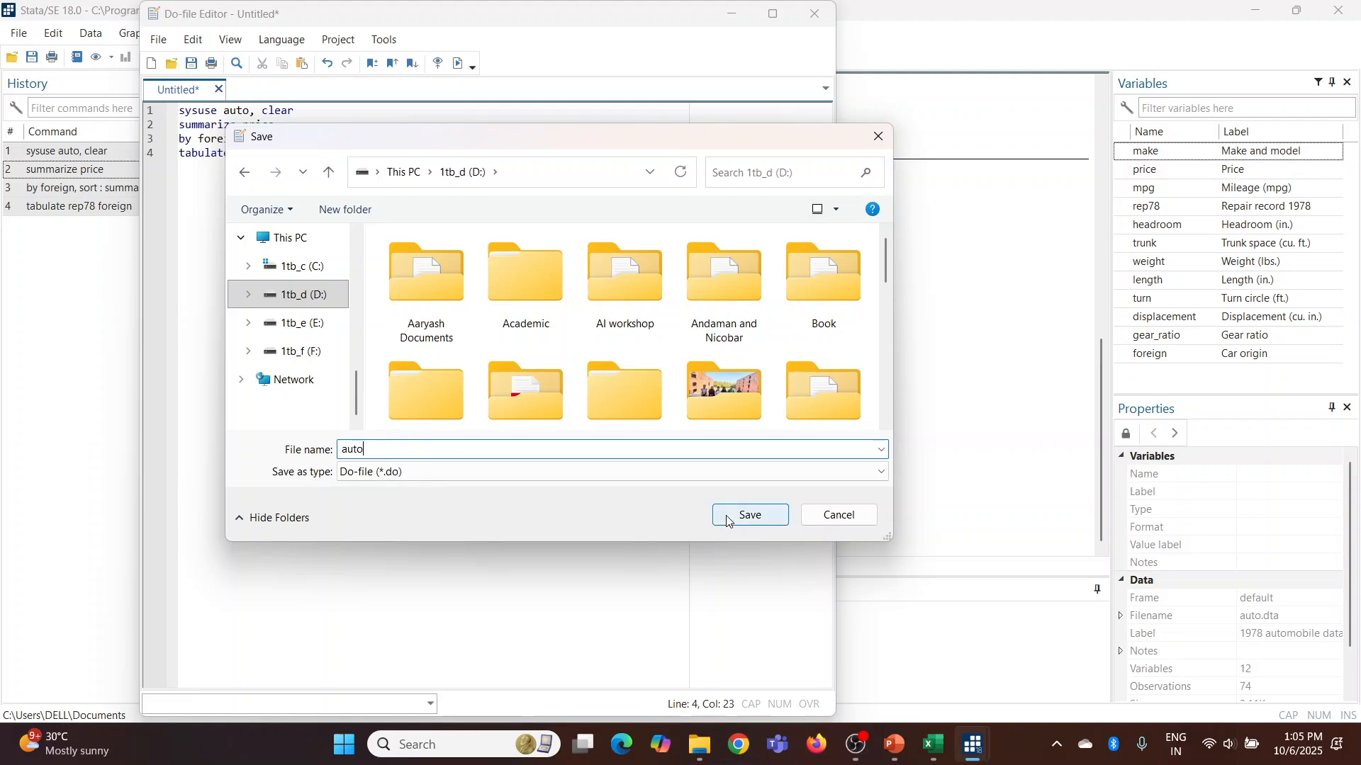
click(748, 515)
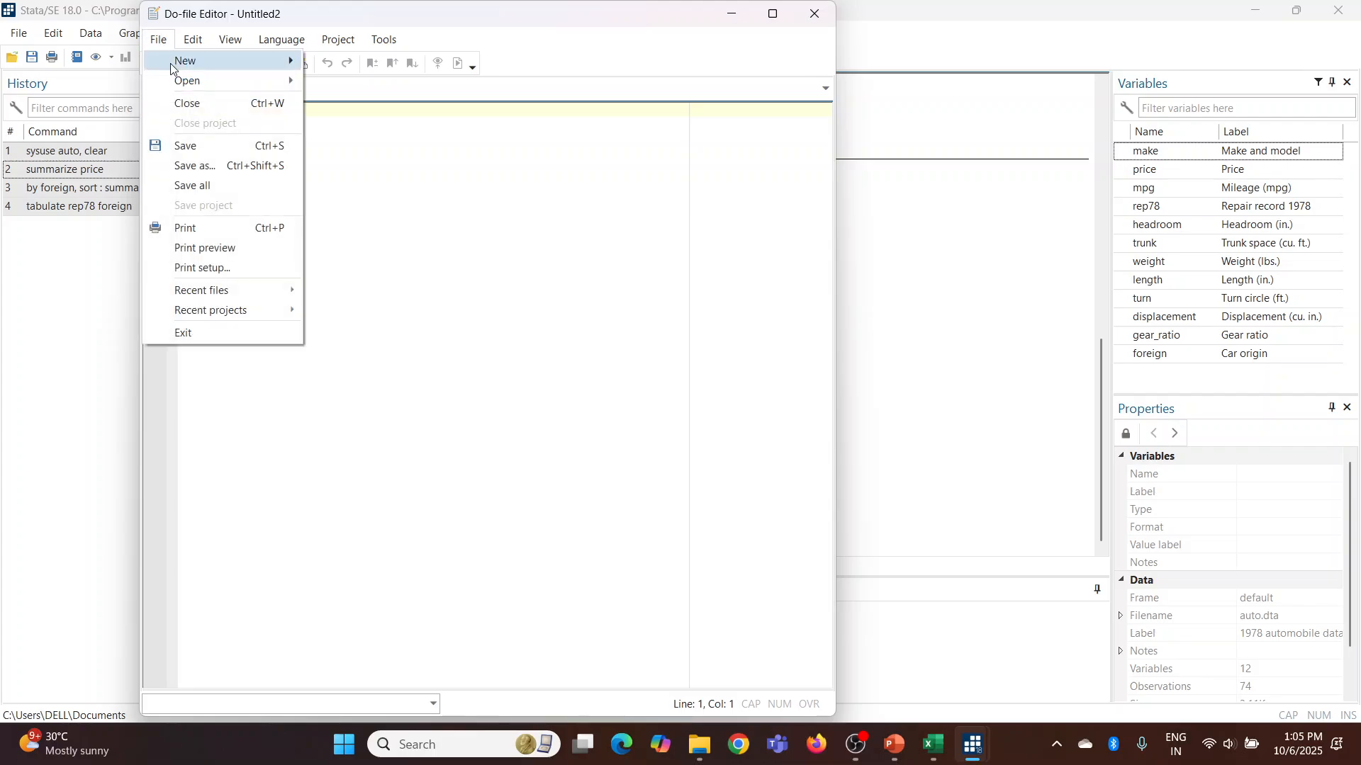
Return to the auto do-file tab and execute all four of its commands.
click(187, 80)
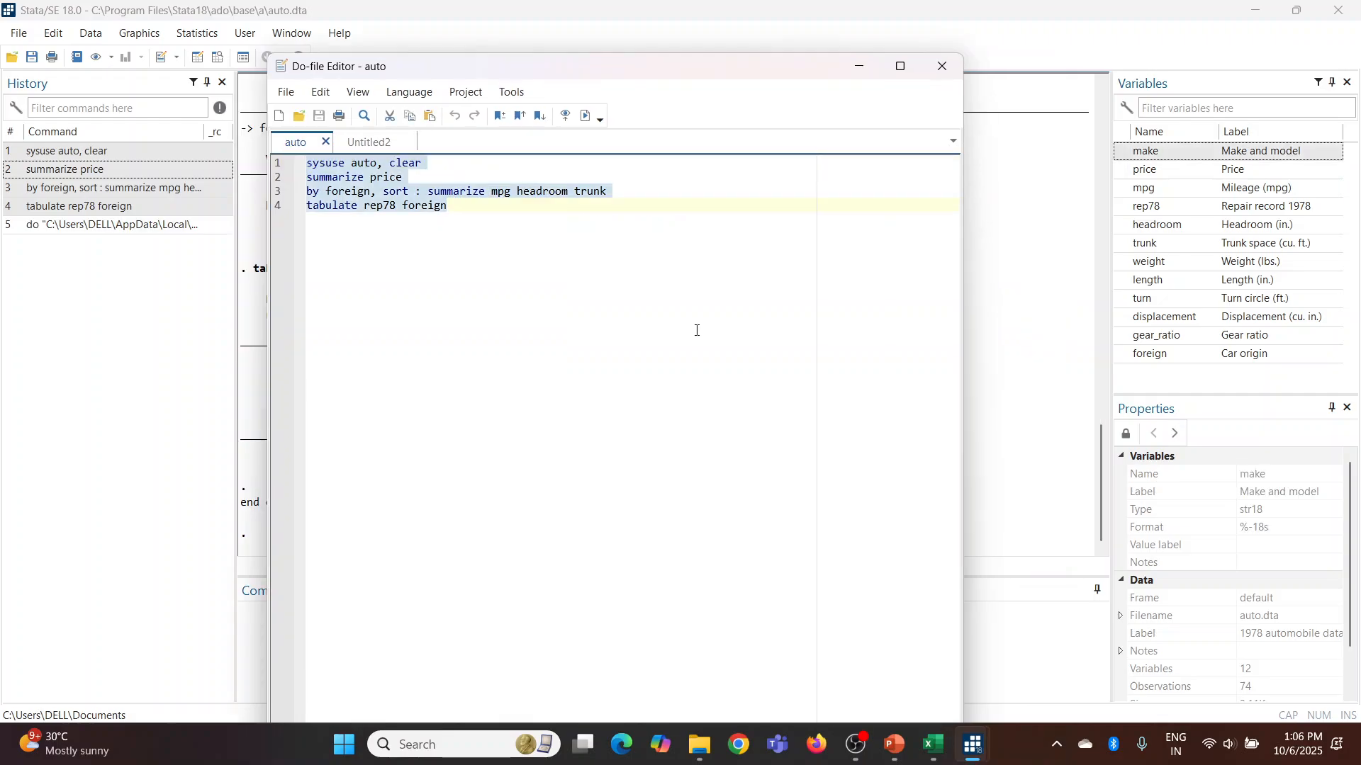
mouse_move(620, 235)
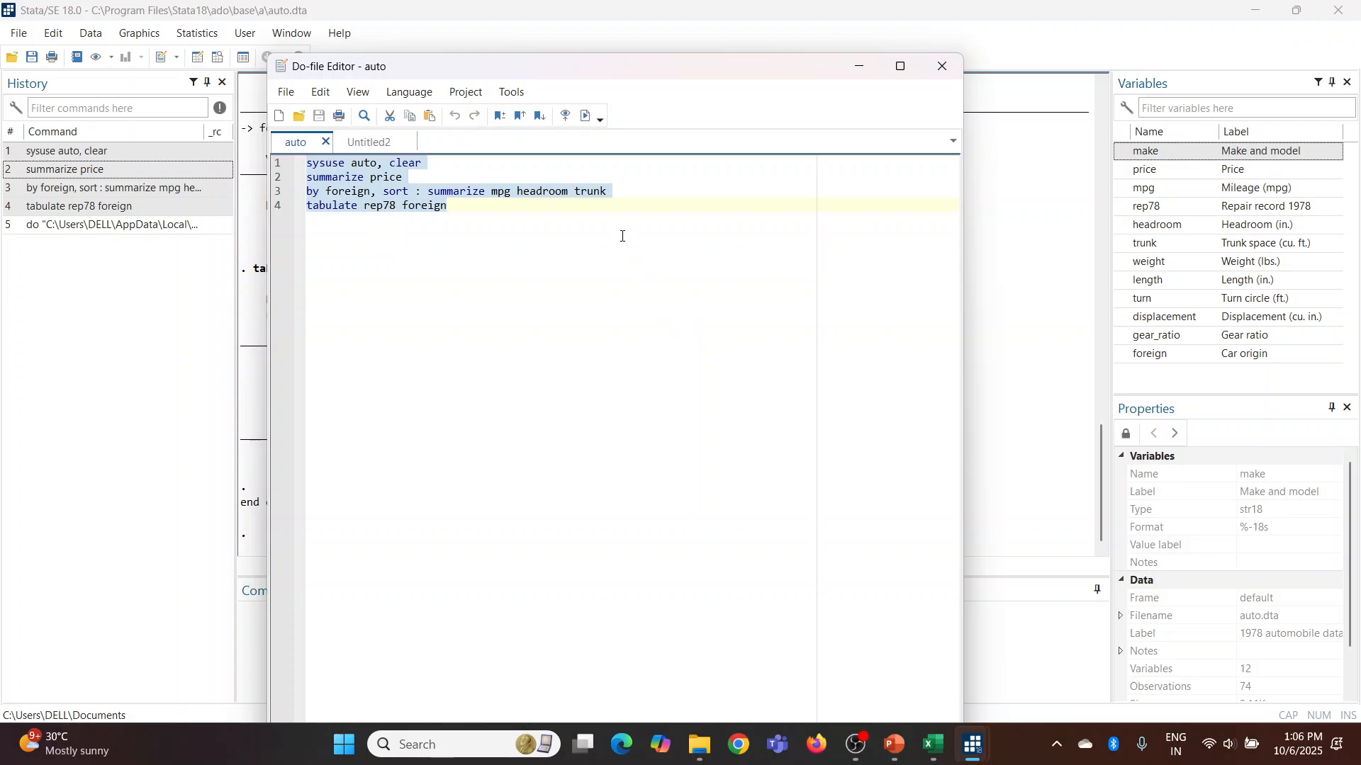
mouse_move(583, 115)
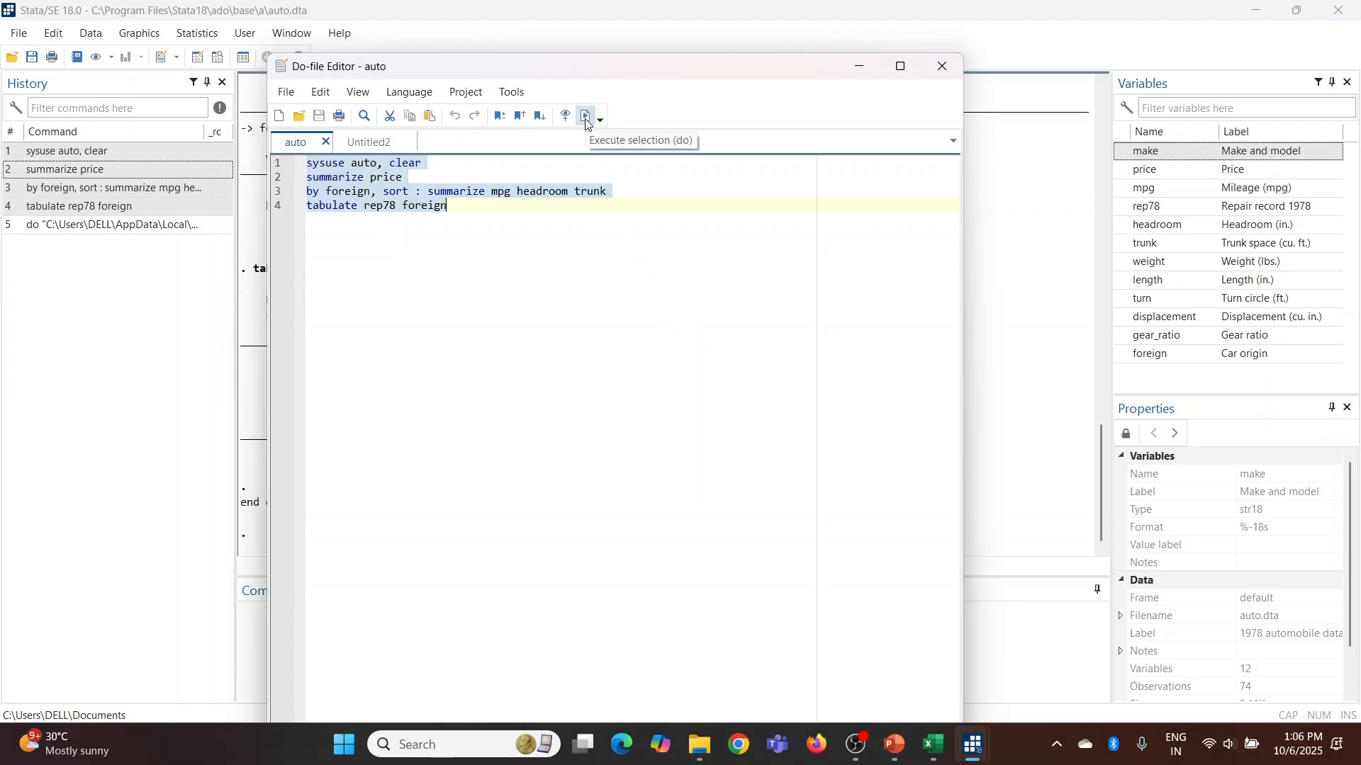
Re-run the auto do-file twice, then bring up the PowerPoint Thank You slide.
click(586, 115)
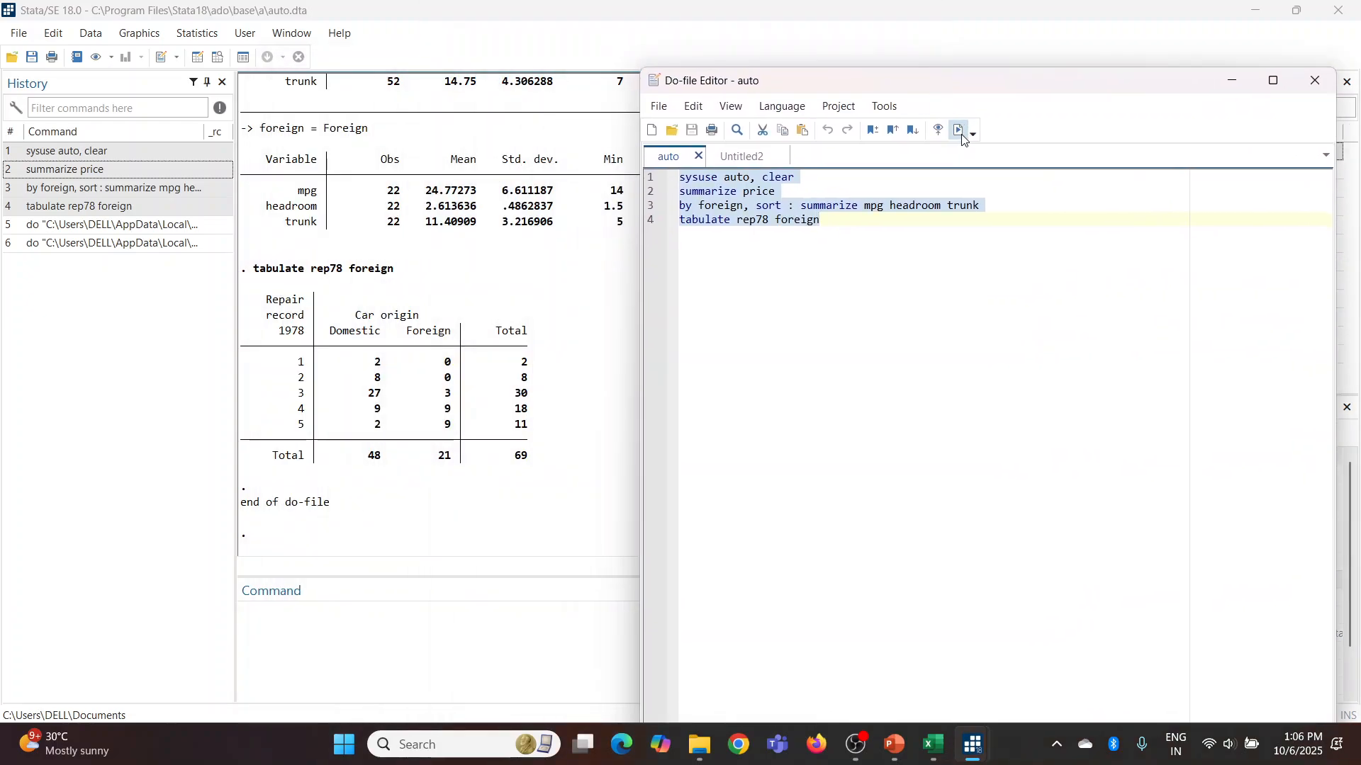
click(957, 129)
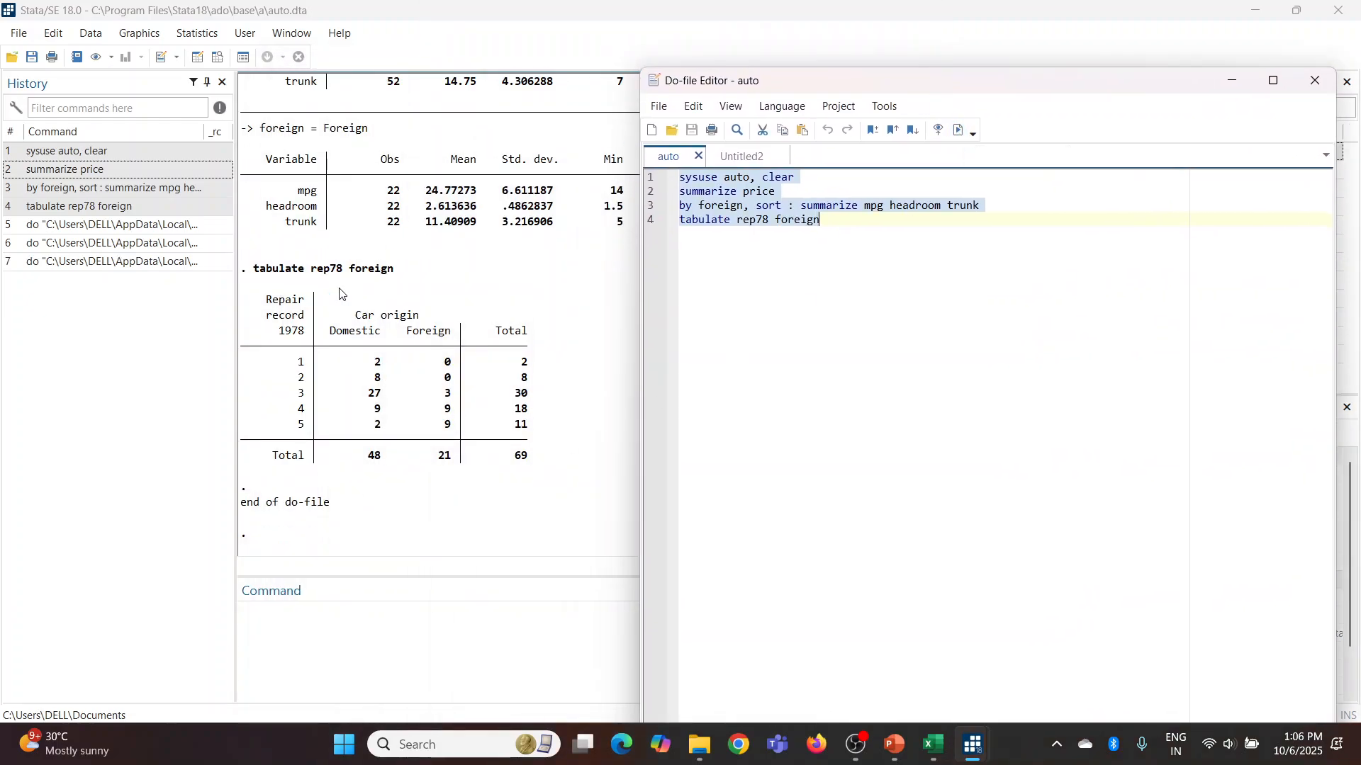
mouse_move(377, 480)
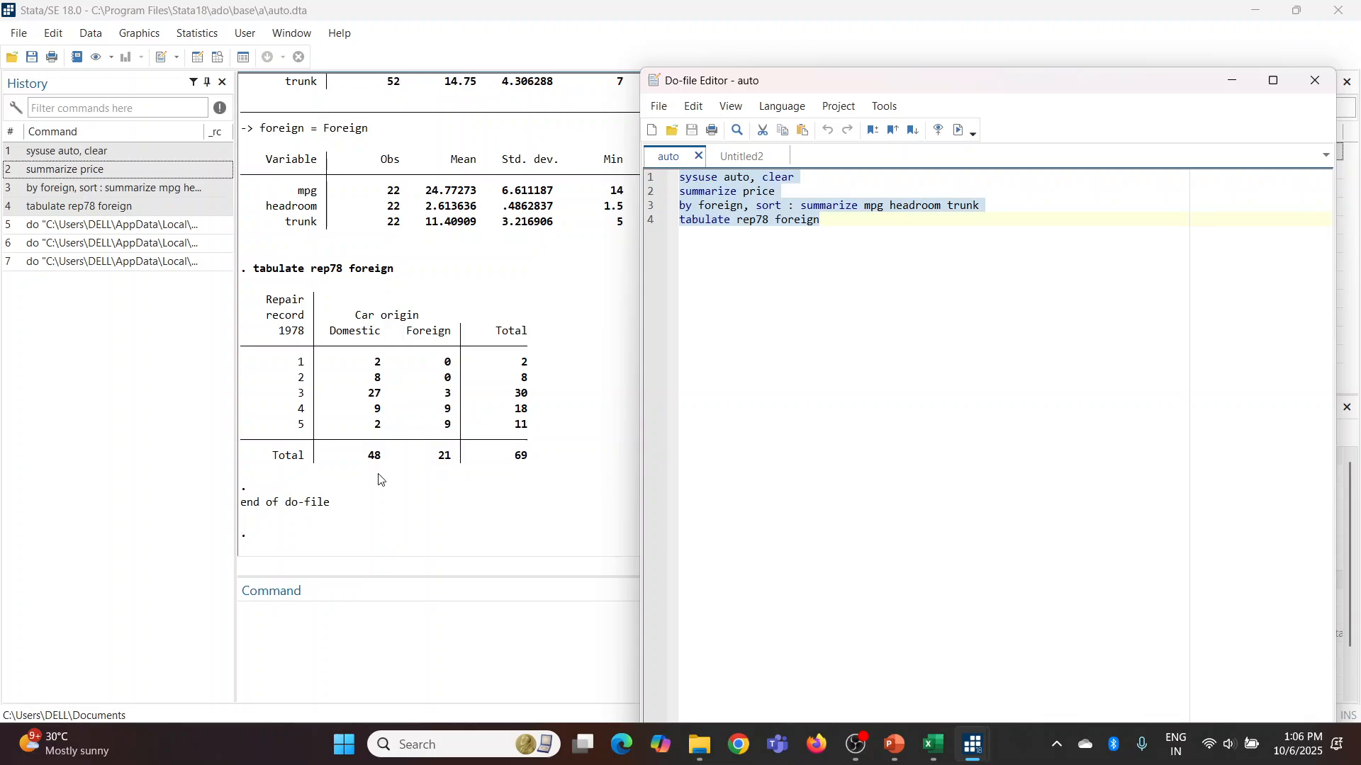
click(893, 744)
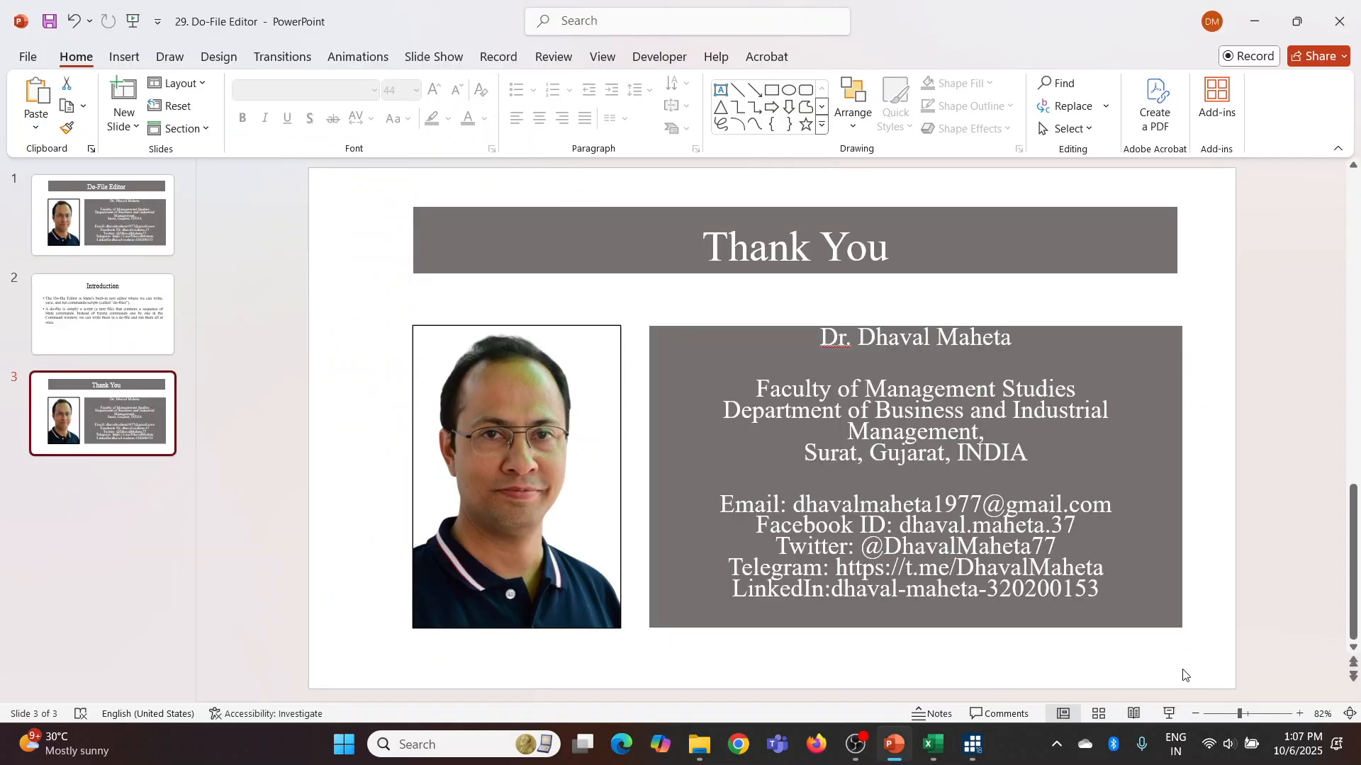